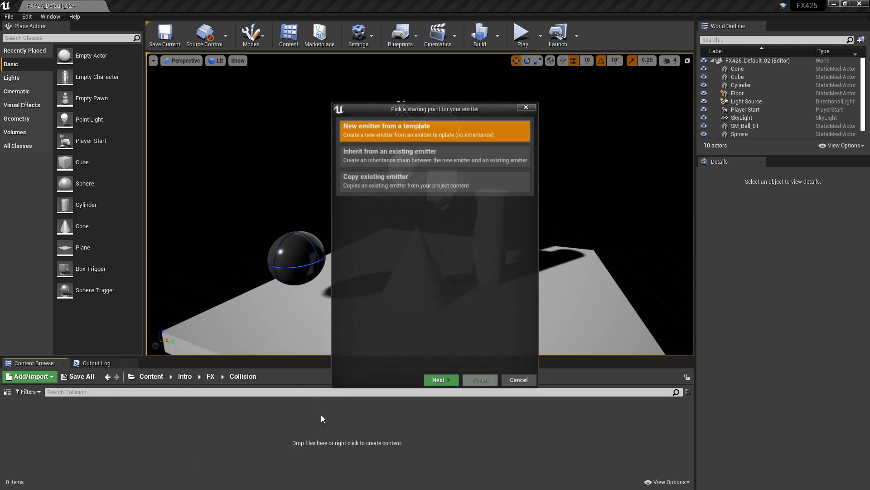
Create NE_ColCol_01 from the Empty emitter template and open it in the emitter editor
click(440, 380)
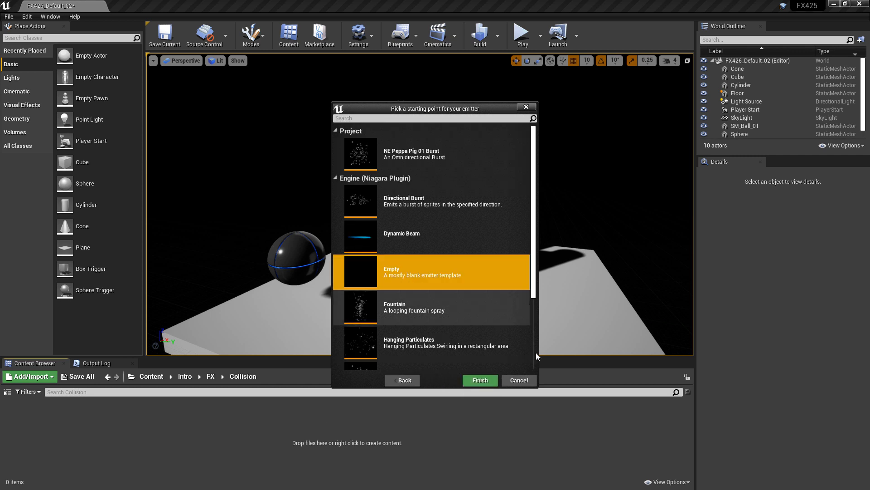
click(478, 380)
text(NE_ColCol_01)
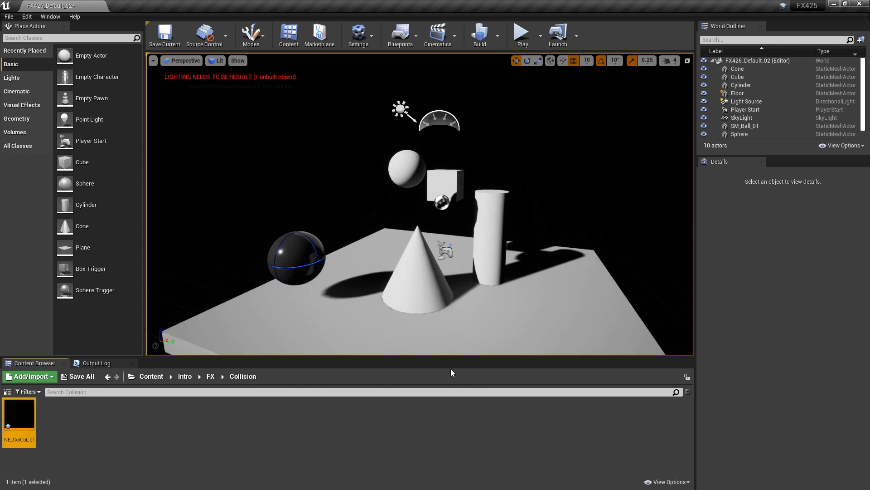
double_click(19, 422)
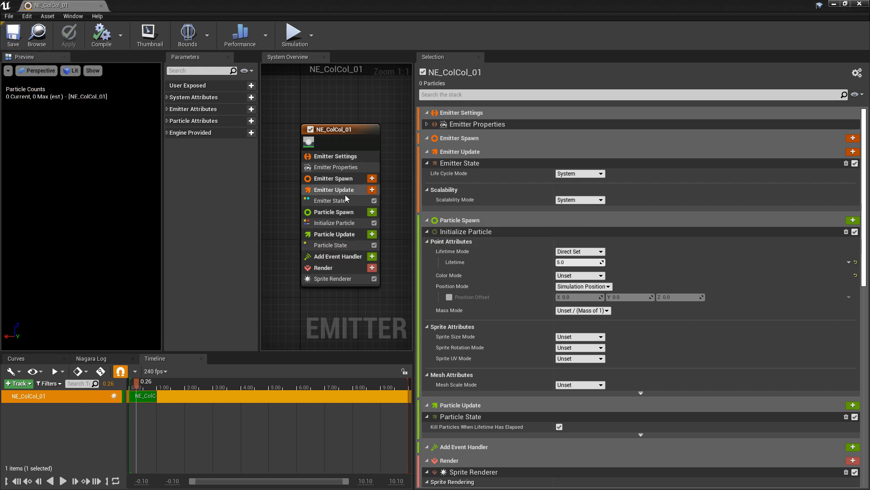
Add a Spawn Rate module to Emitter Update with a rate of 300
click(371, 190)
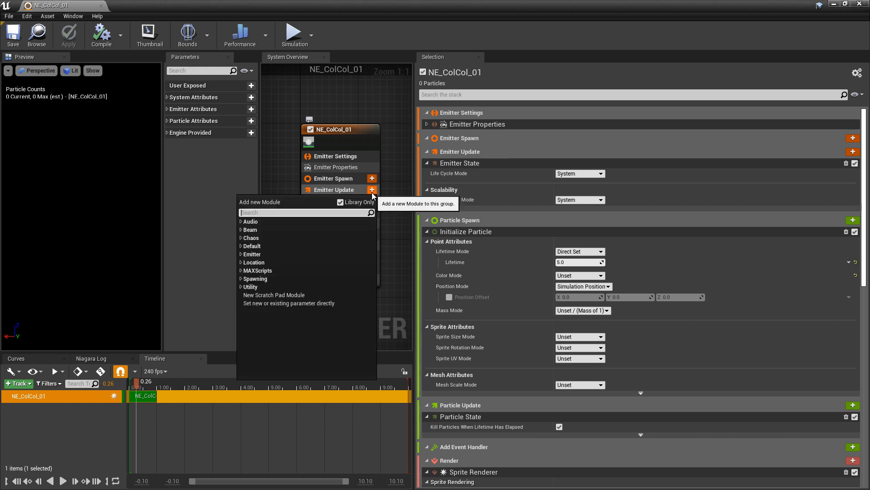
click(329, 211)
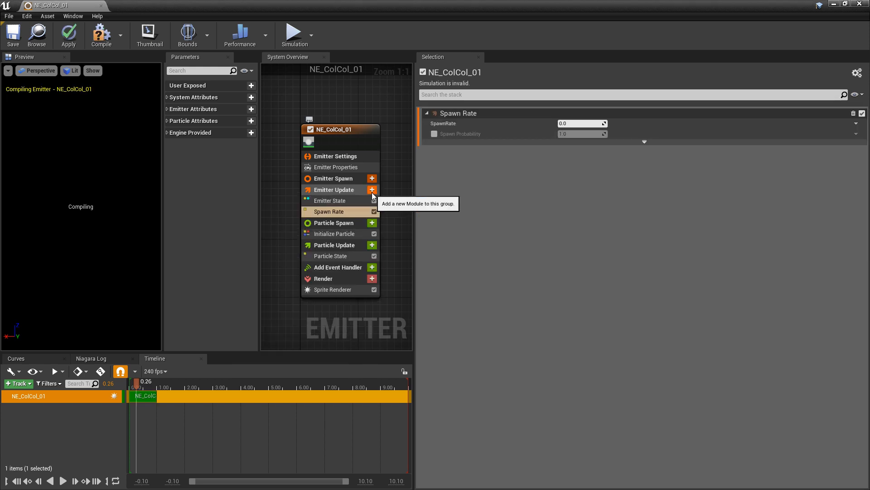
click(582, 123)
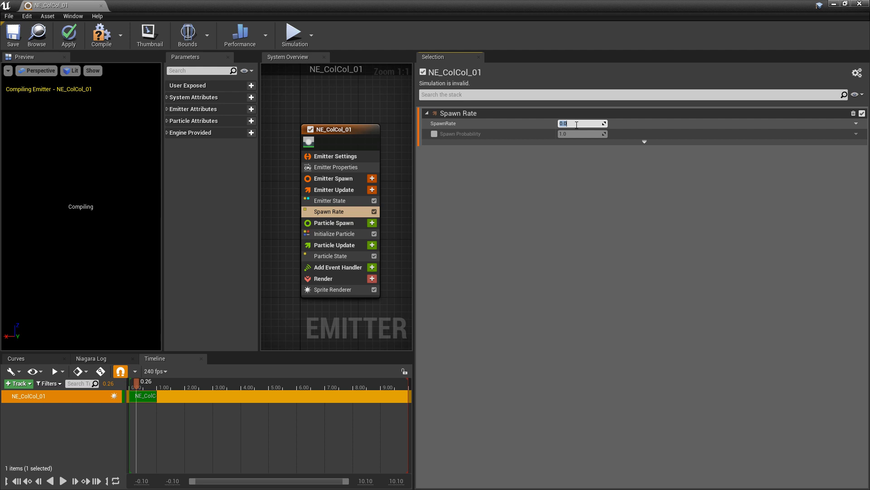
text(300.0)
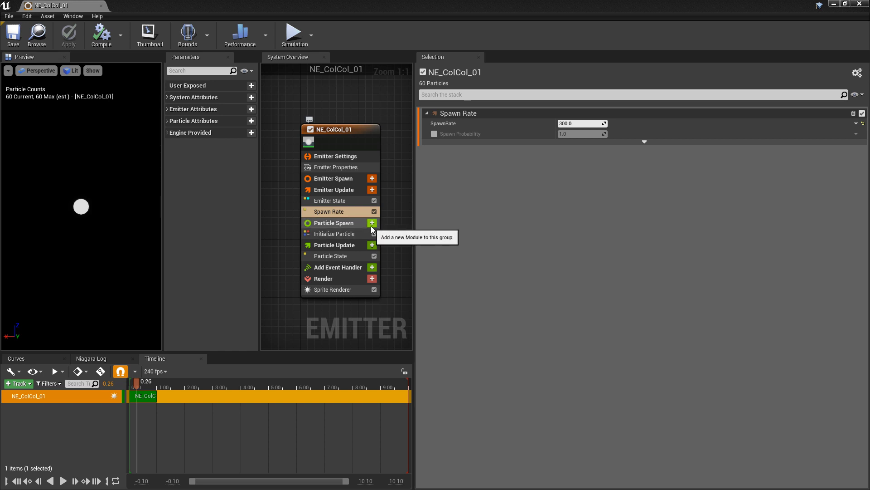
Add a Sphere Location module to Particle Spawn
click(371, 223)
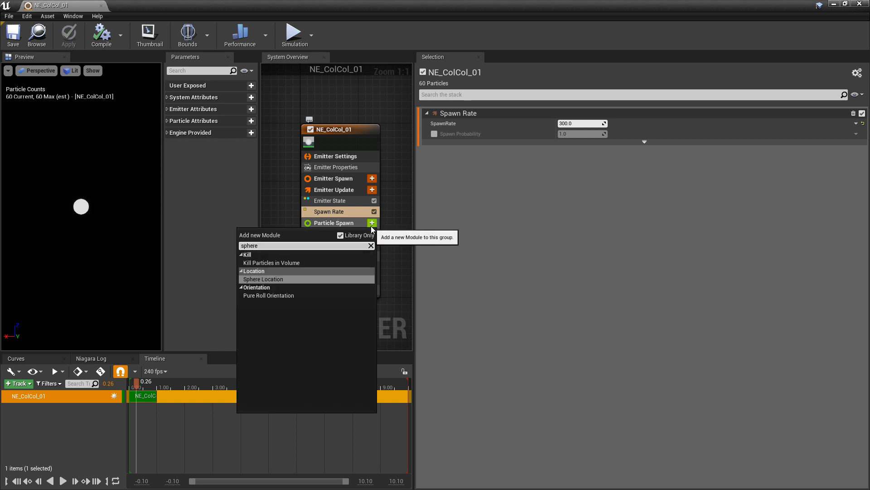
click(264, 278)
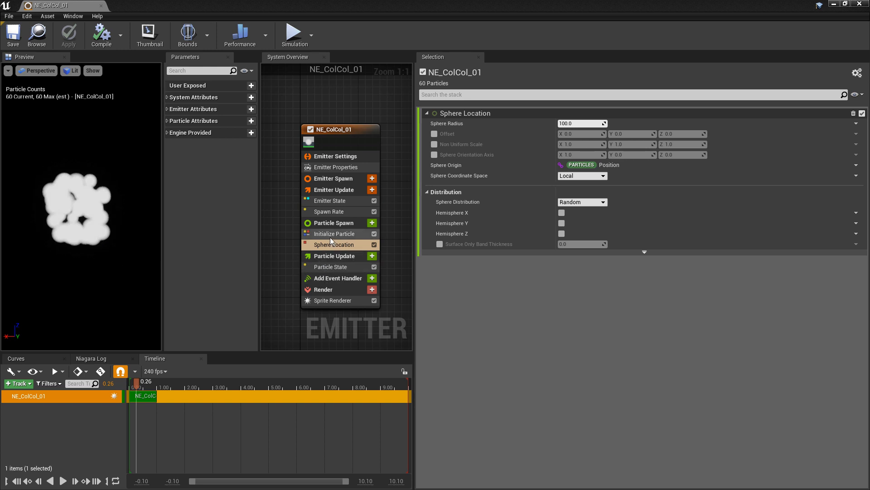
Give Initialize Particle a uniform sprite size of 10 so particles show as small dots
click(335, 233)
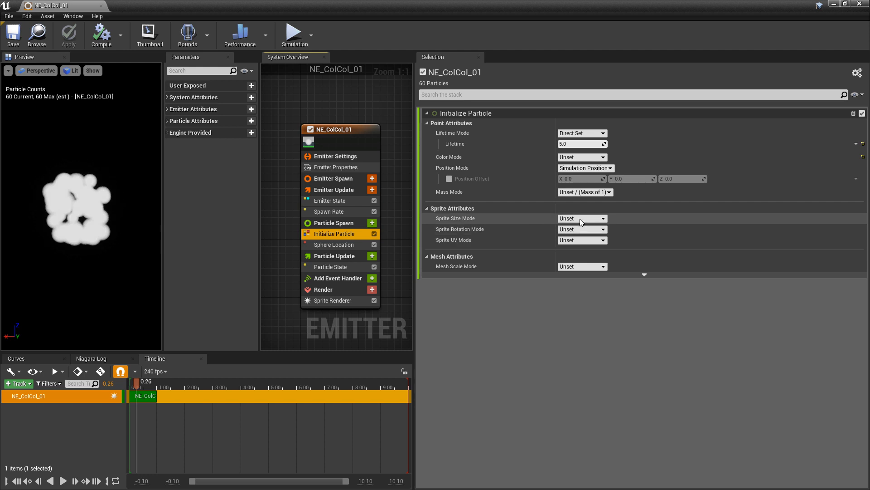
click(582, 219)
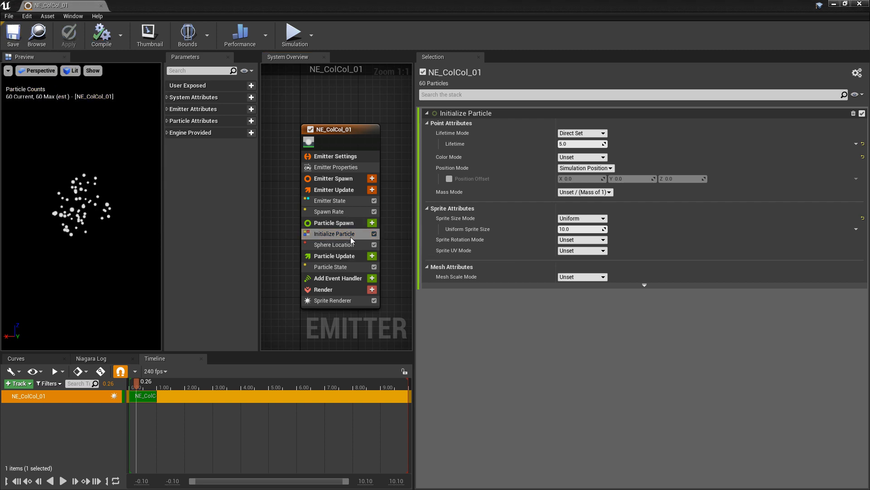
click(372, 224)
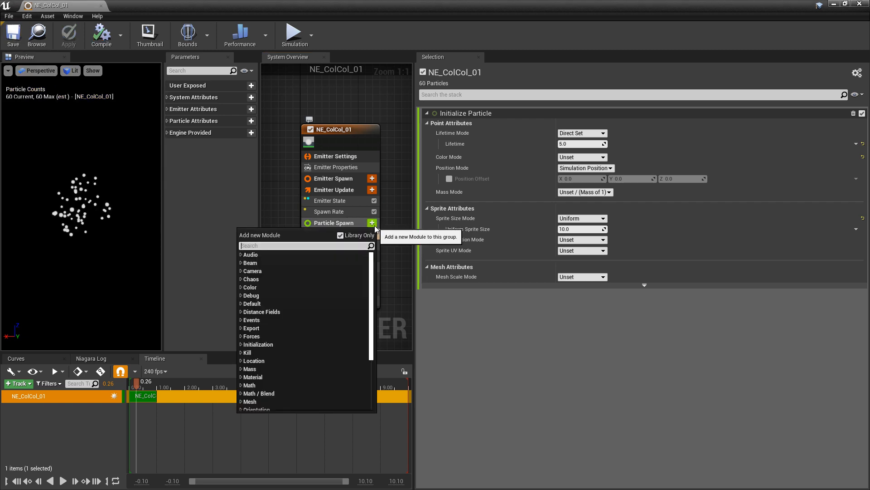
Add an Add Velocity in Cone module and fix the missing Solve Forces and Velocity dependency
text(add)
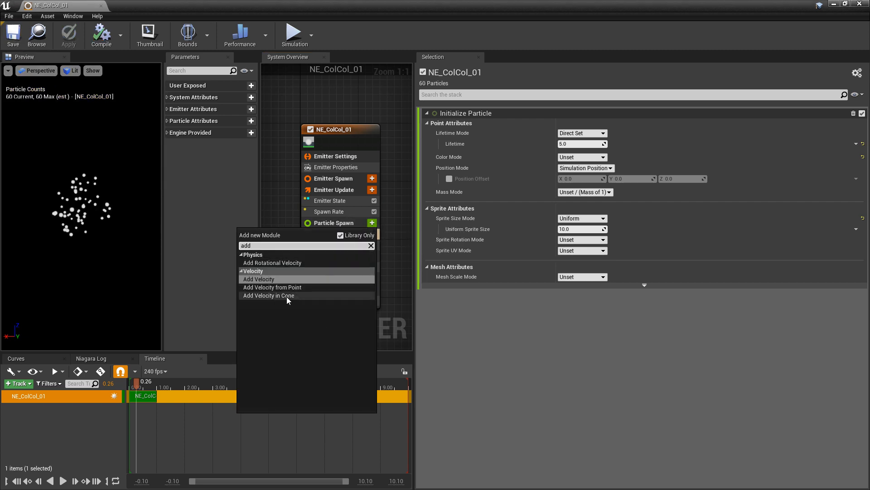
click(269, 295)
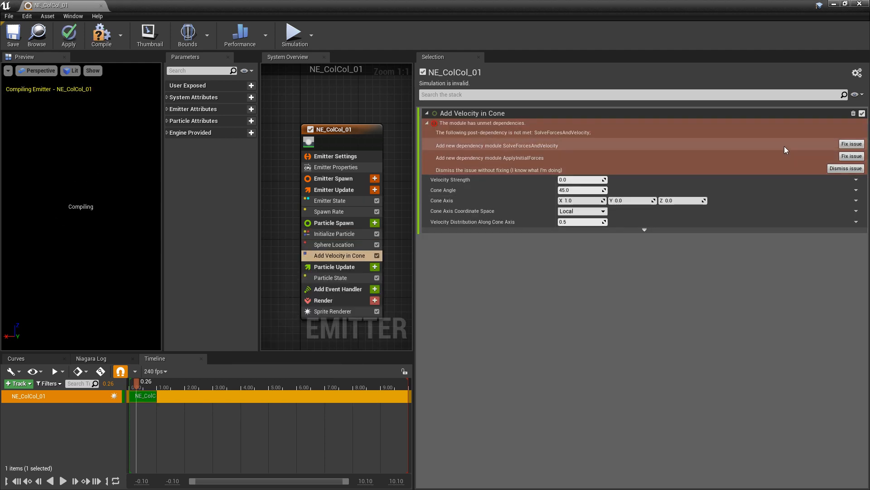
mouse_move(559, 157)
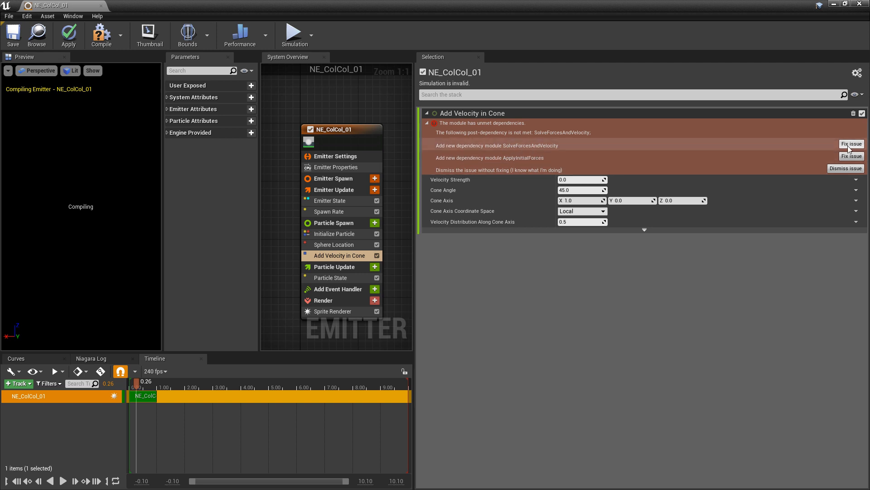
click(851, 144)
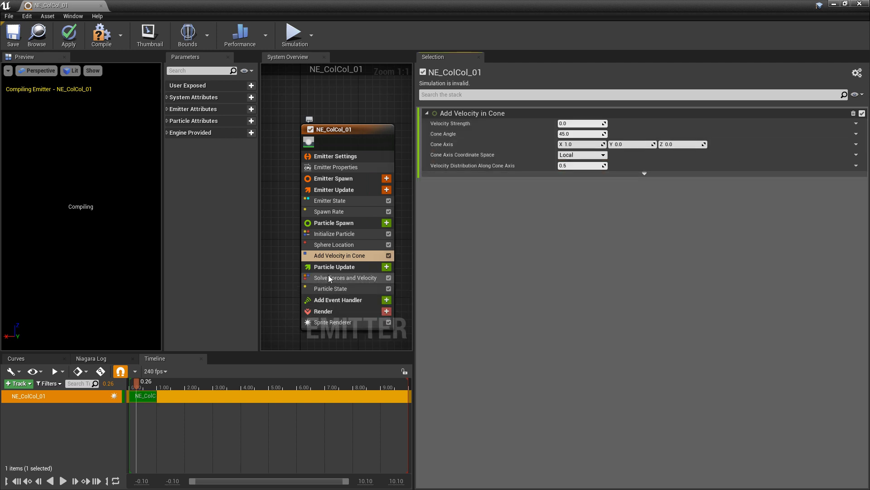
mouse_move(334, 266)
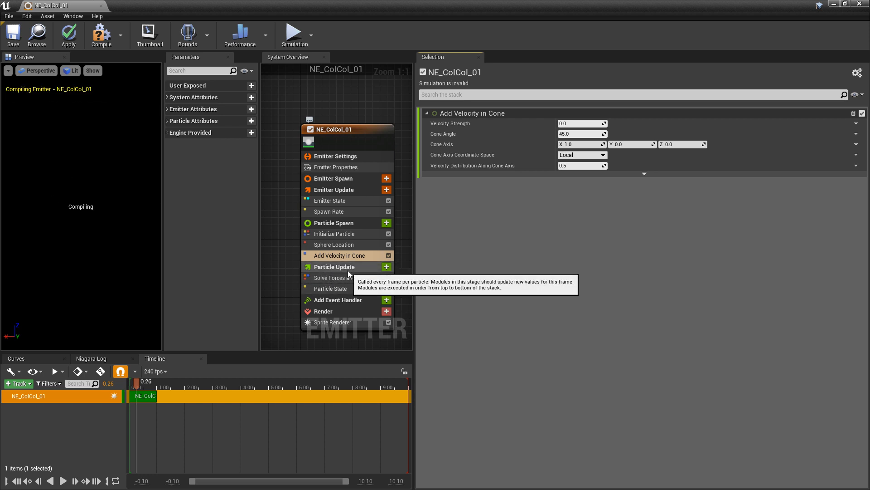
mouse_move(461, 219)
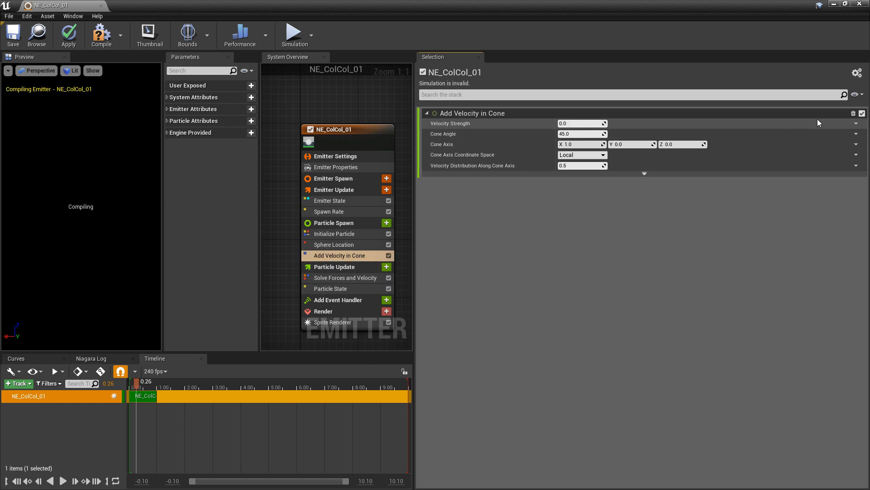
Set velocity strength to a random range up to 700 along cone axis Z and replay the preview
click(856, 122)
text(200)
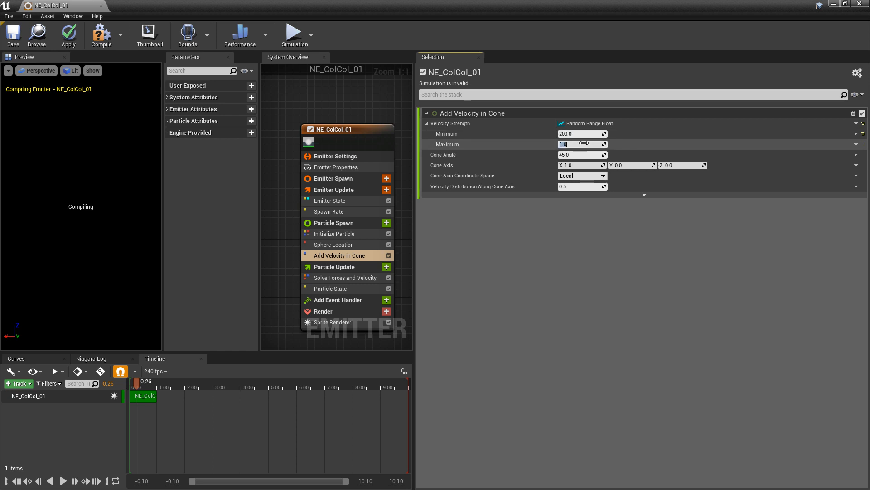
text(700.0)
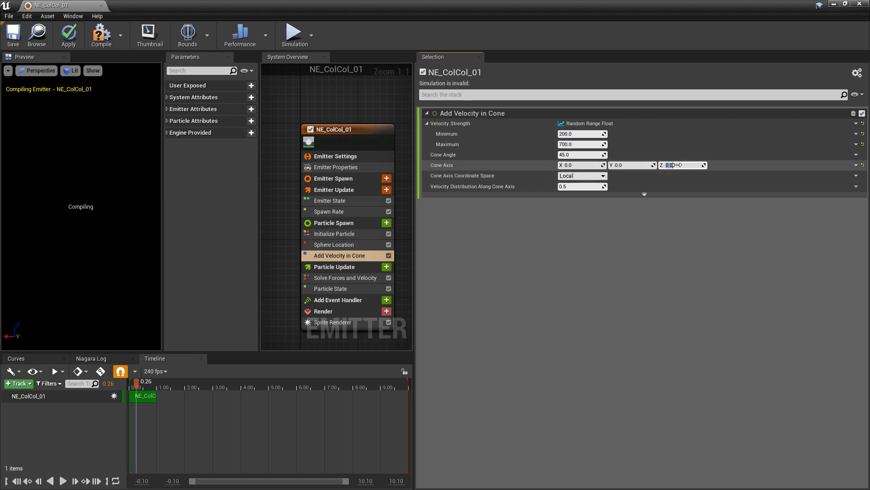
text(1.0)
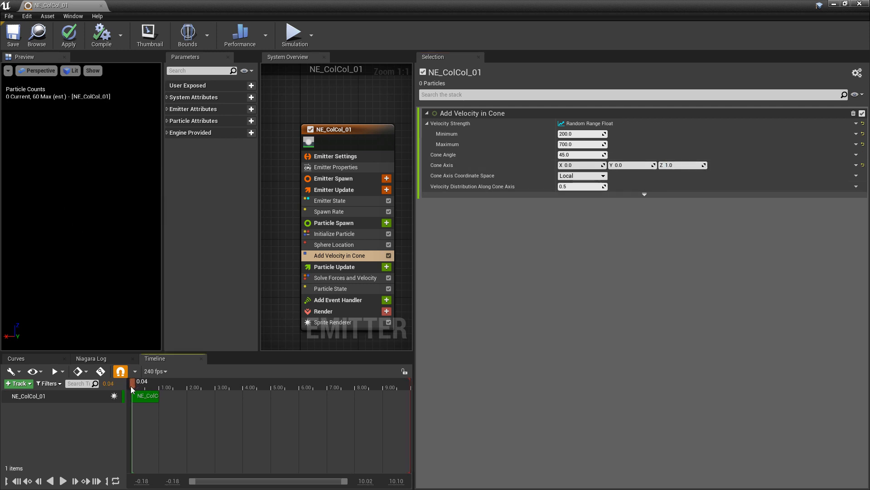
click(63, 481)
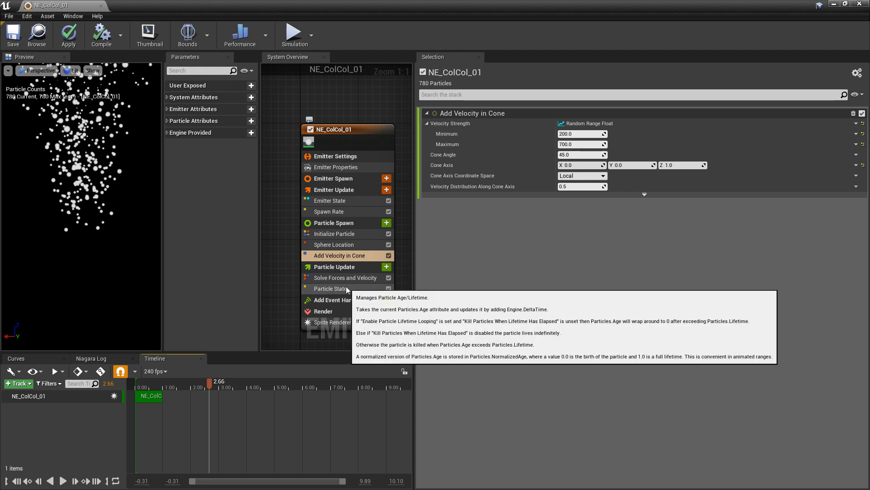
mouse_move(387, 272)
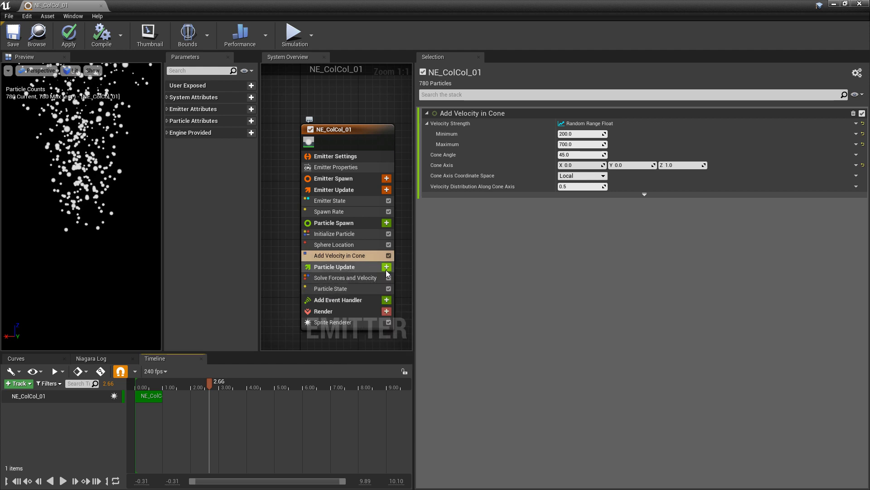
Add a Gravity Force module (Z −980) to Particle Update and inspect its settings
click(386, 267)
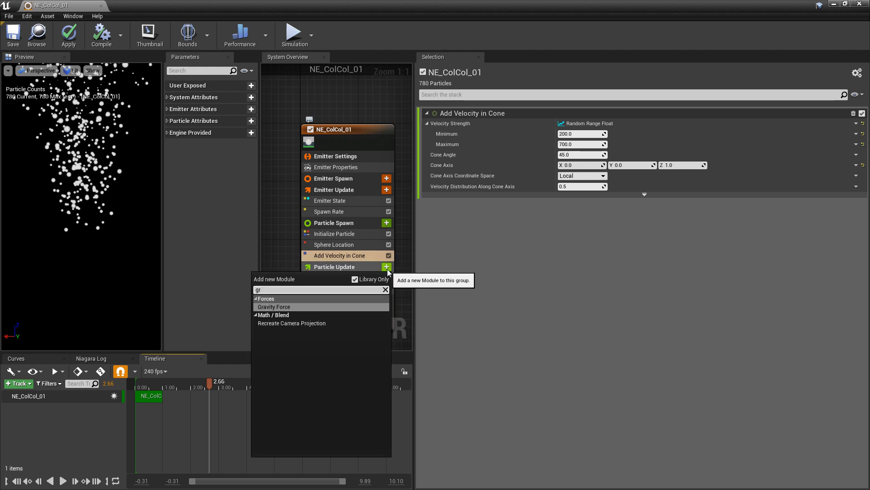
click(273, 307)
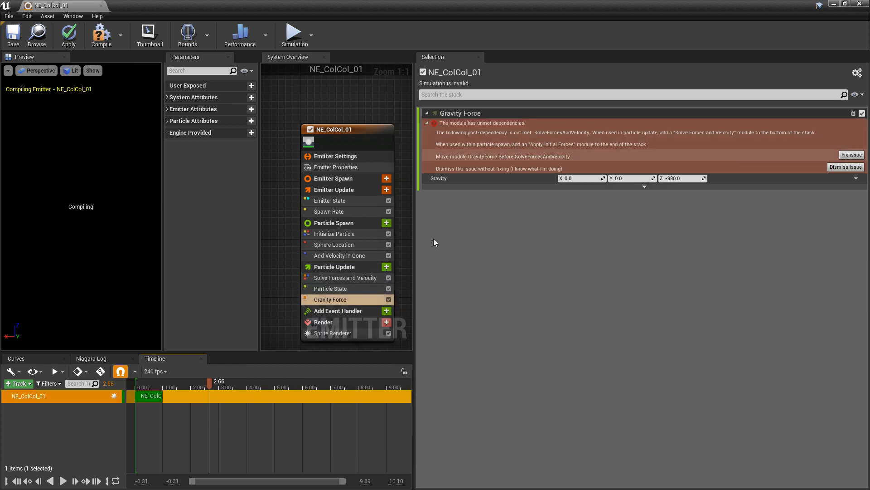
mouse_move(334, 277)
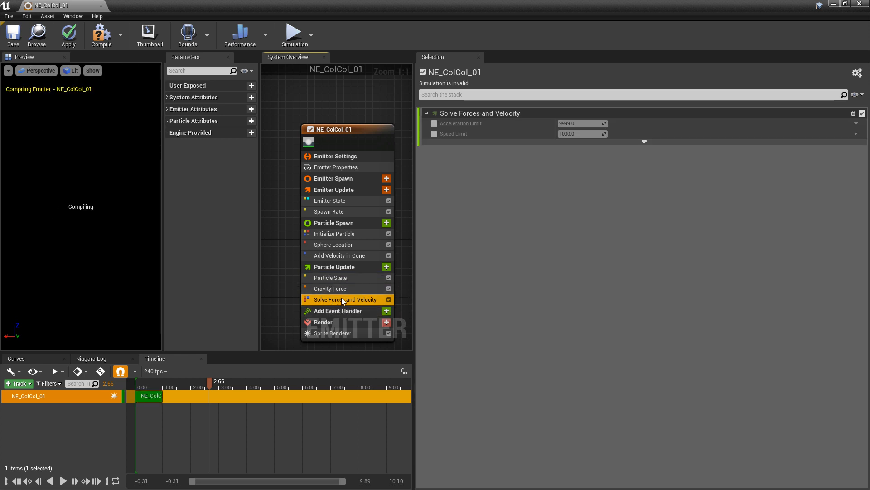
click(329, 288)
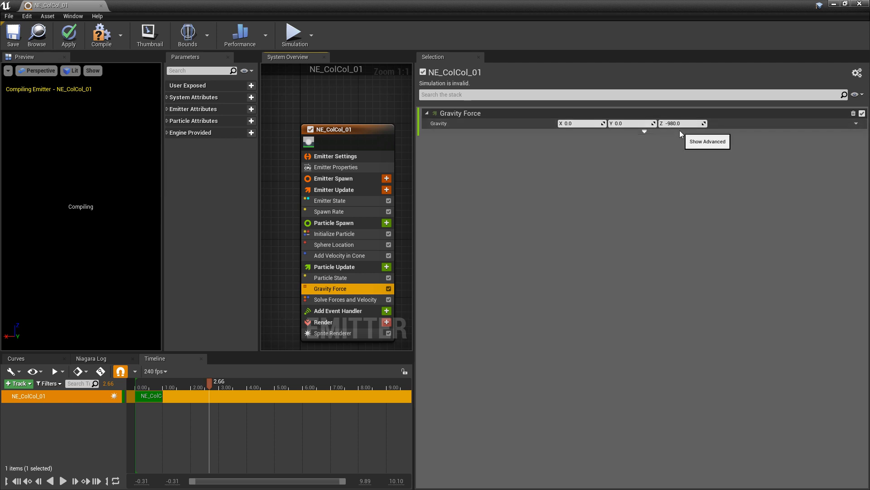
mouse_move(319, 204)
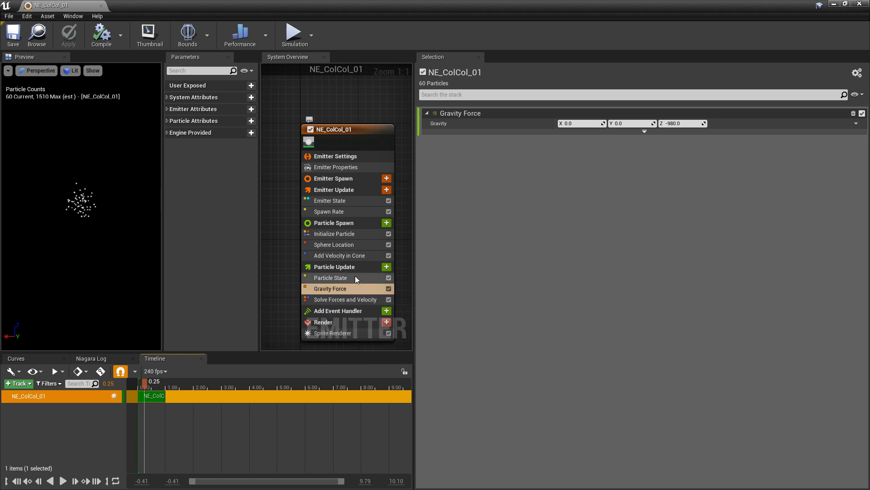
mouse_move(387, 267)
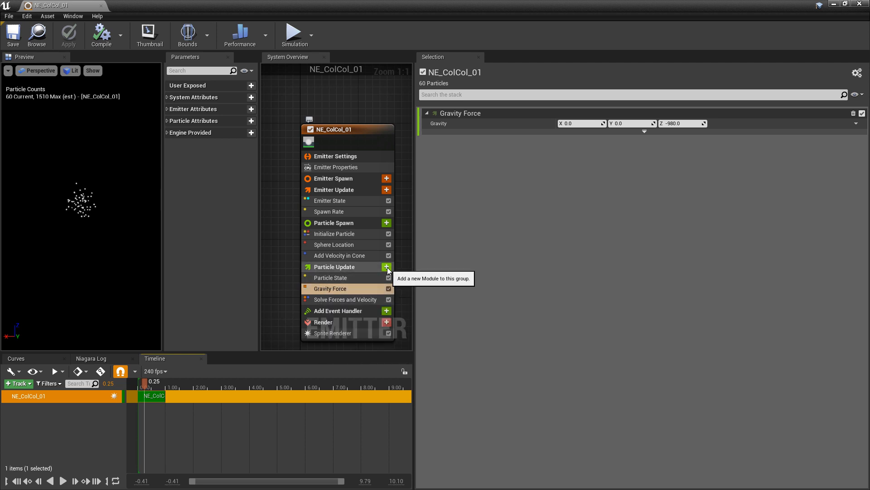
Add a Collision module from the Collision category to Particle Update
click(387, 267)
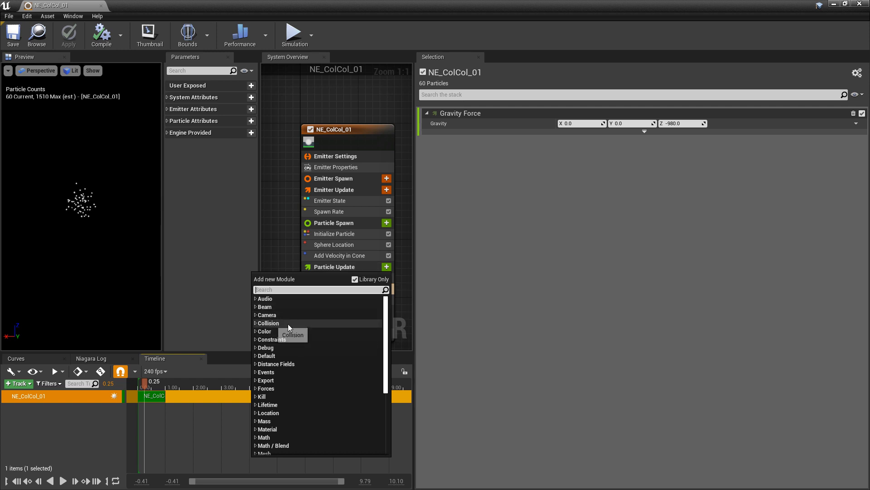
click(269, 322)
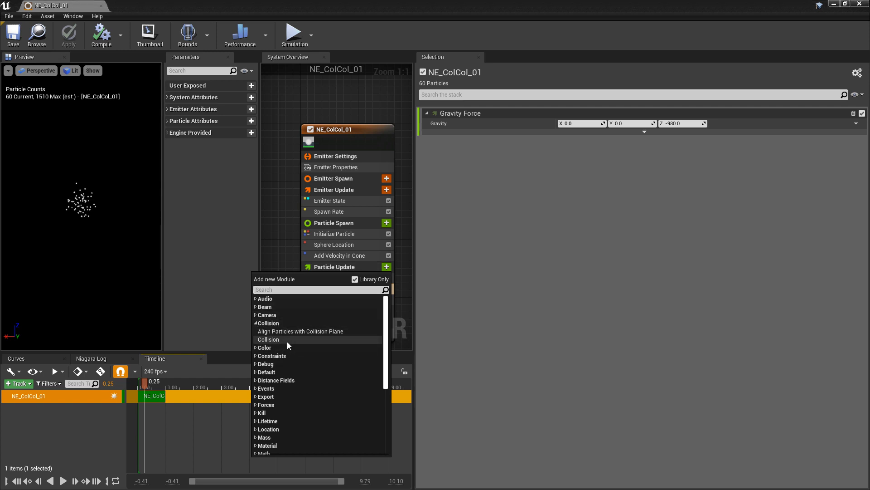
click(268, 339)
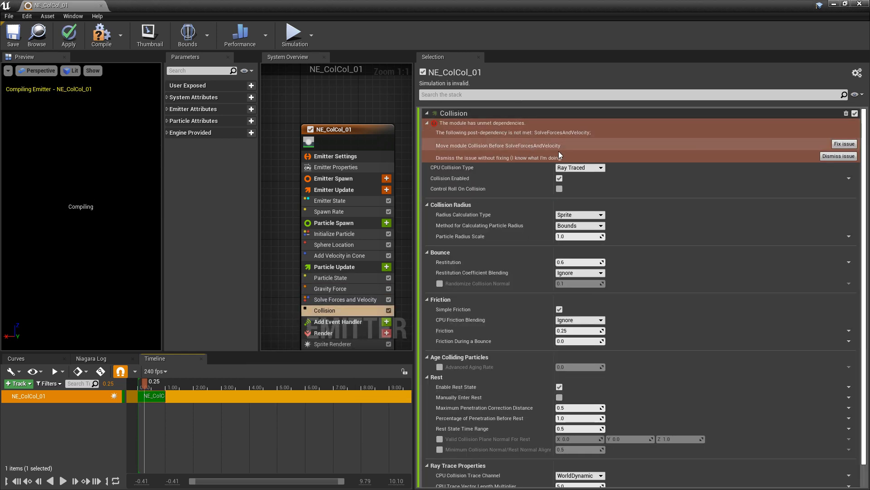
mouse_move(324, 310)
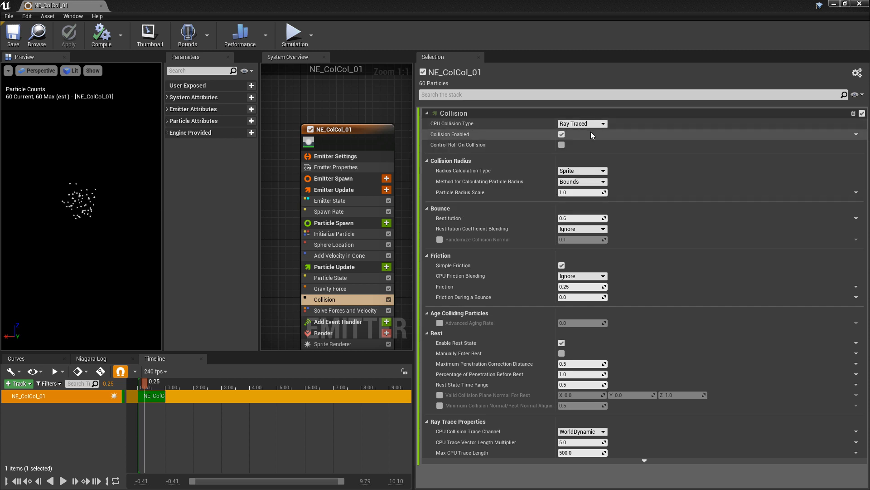
Show the CPU collision type choices: Ray Traced and Analytical Planes
click(582, 123)
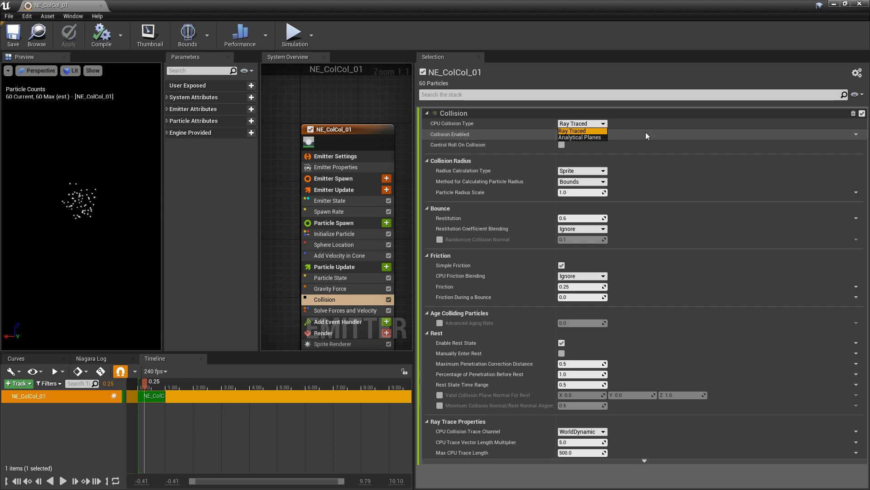
Keep Ray Traced, then switch the emitter's Sim Target to GPUCompute Sim
click(574, 124)
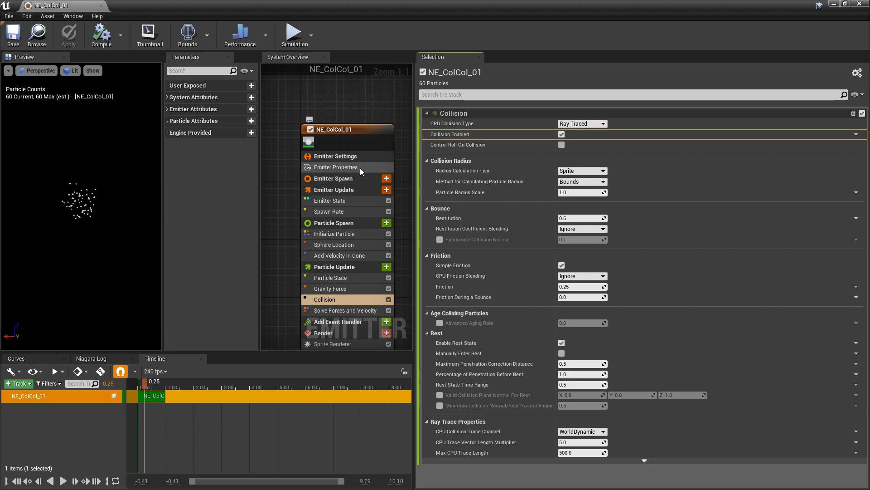
click(335, 166)
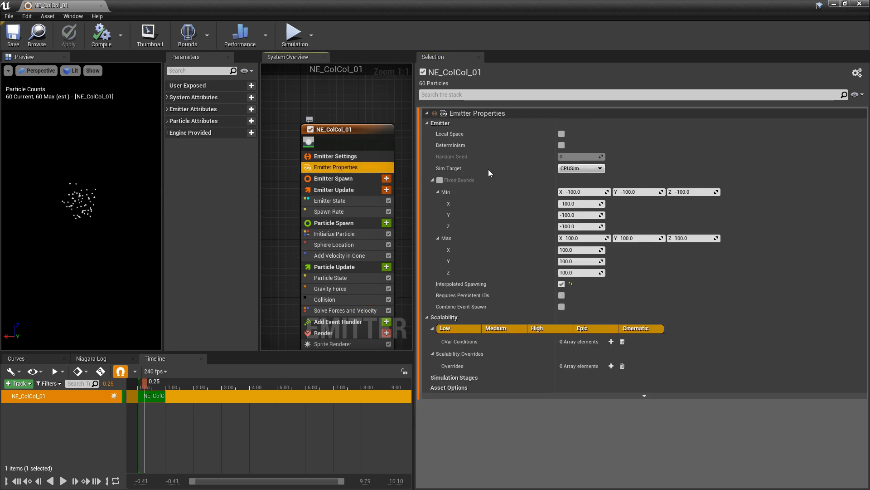
click(580, 168)
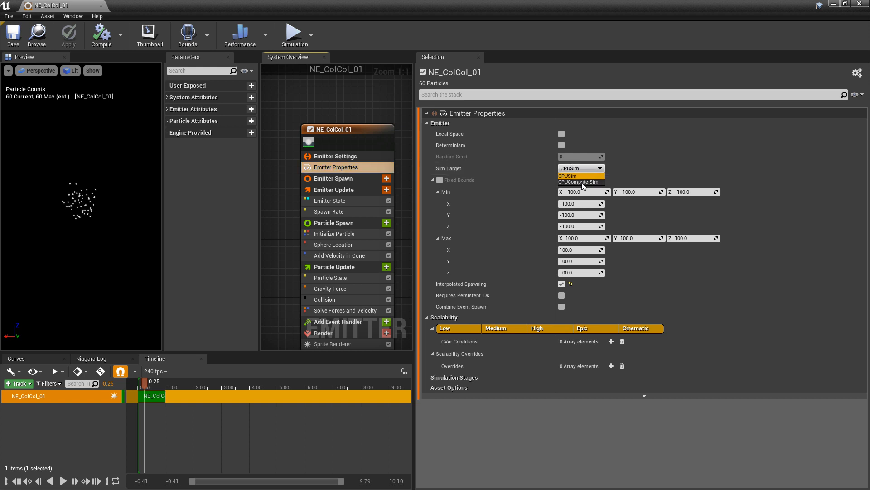
click(578, 182)
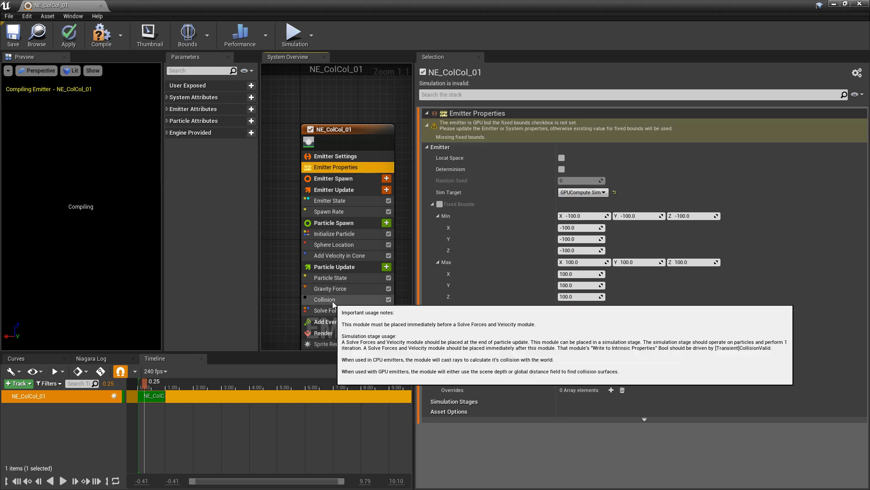
Review the Collision module's GPU collision types: Depth Buffer, Distance Fields, Analytical Planes
click(324, 299)
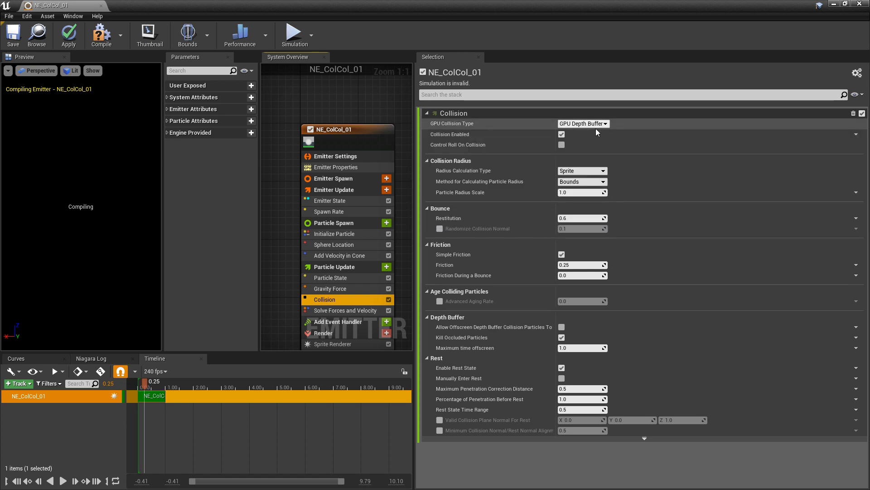
mouse_move(585, 129)
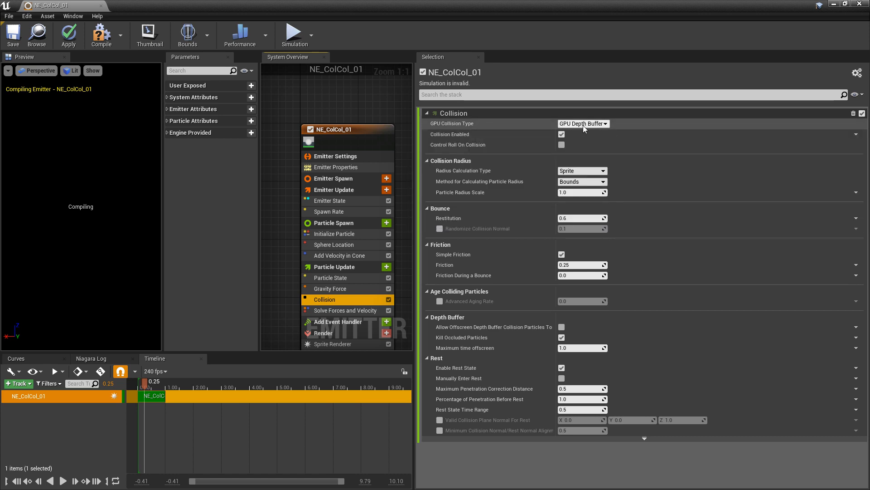
click(583, 123)
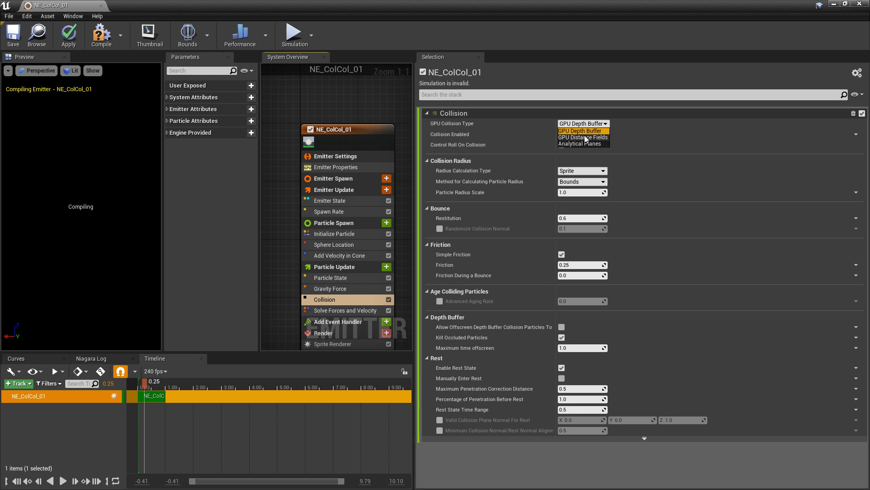
mouse_move(623, 153)
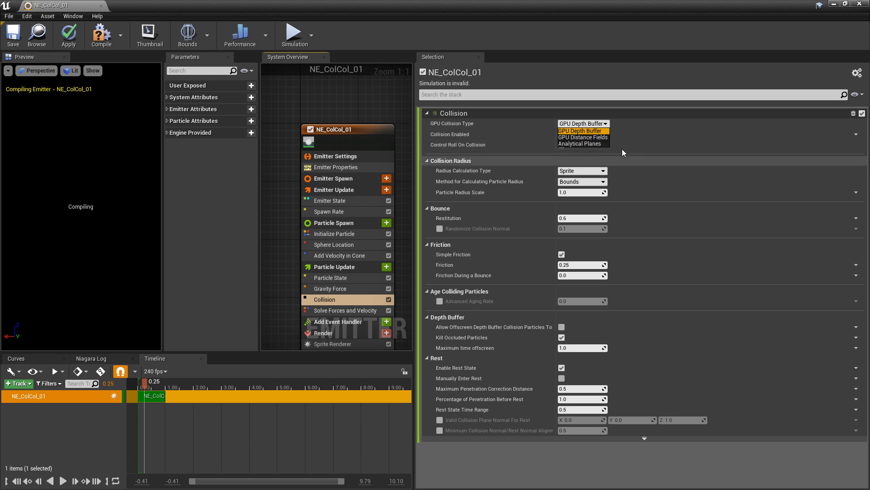
click(575, 130)
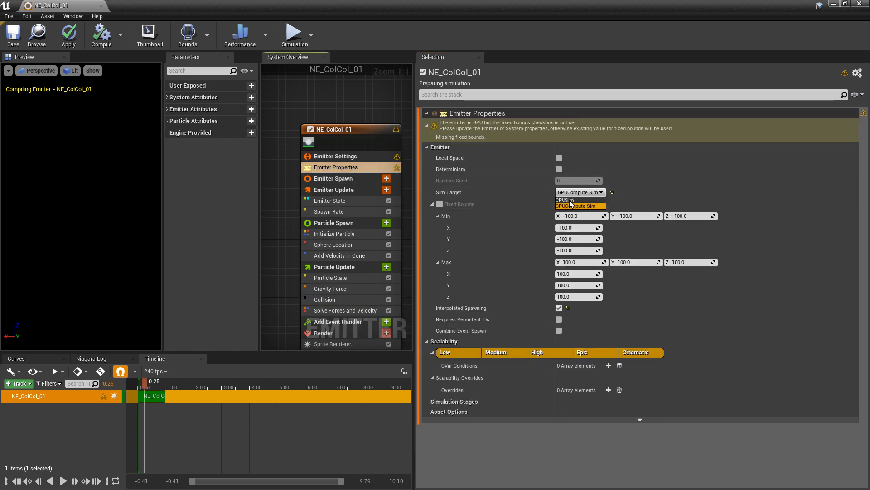
Switch Sim Target back to CPUSim and view the Collision module's Ray Traced settings
click(563, 199)
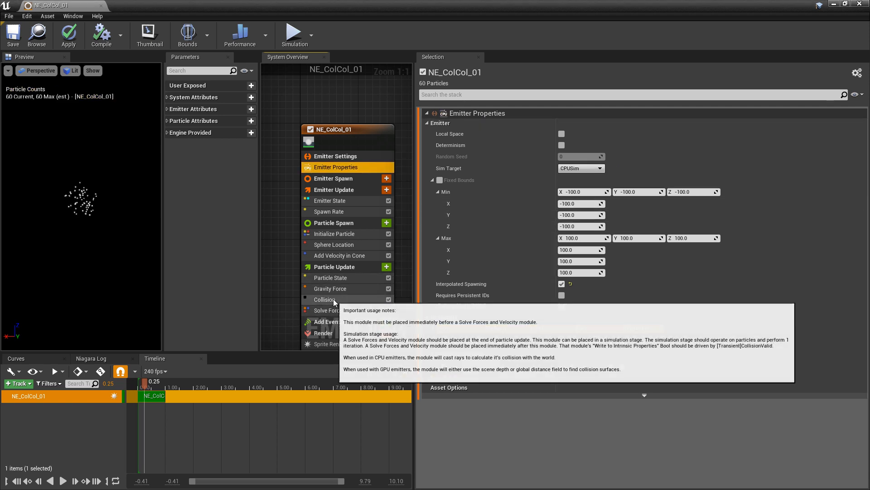
click(324, 299)
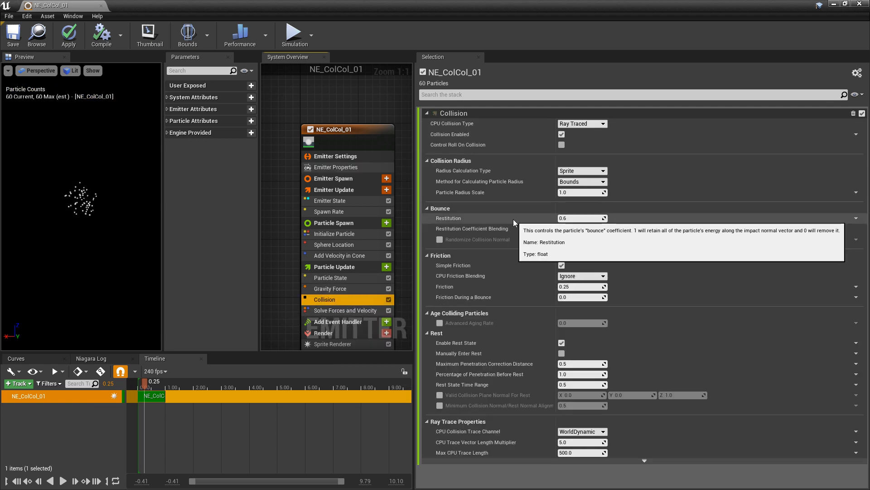
mouse_move(640, 155)
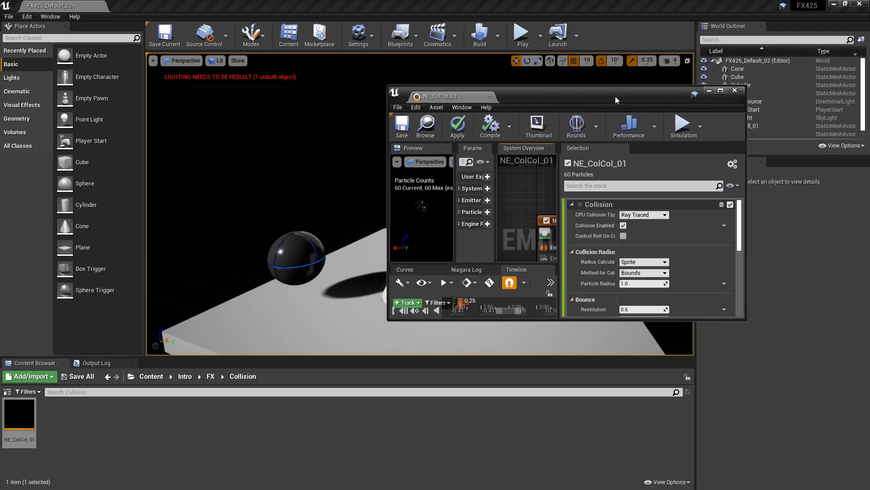
Create Niagara system NS_ColCol_01 from the emitter and place it in the level
right_click(19, 414)
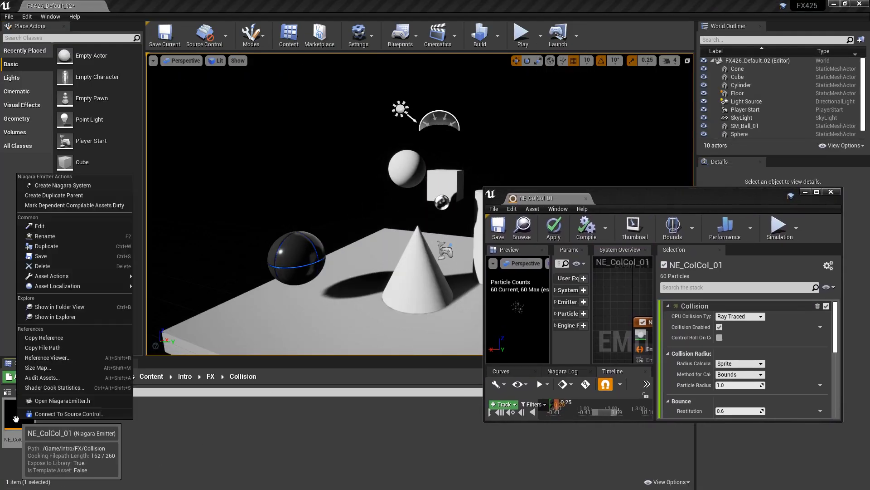
click(63, 185)
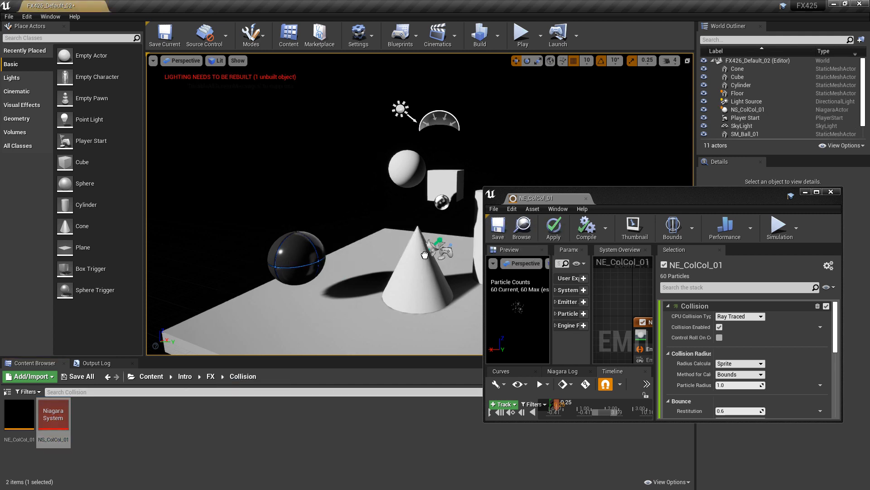
click(745, 110)
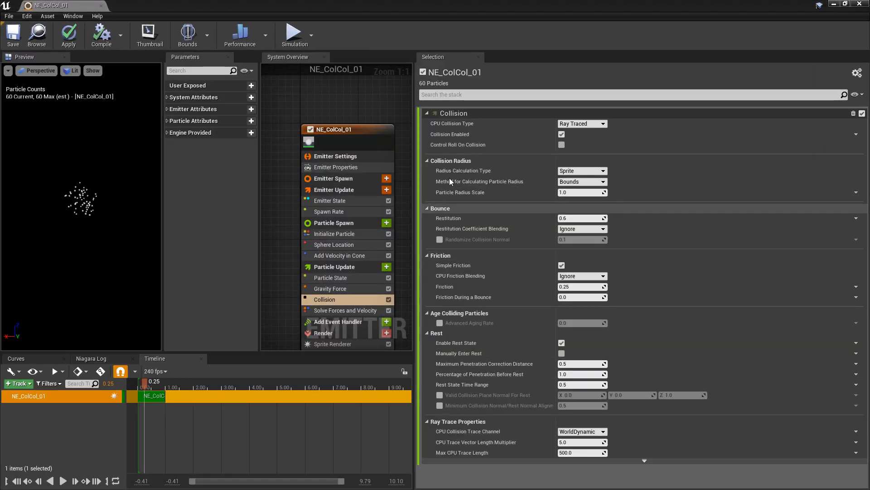
mouse_move(499, 441)
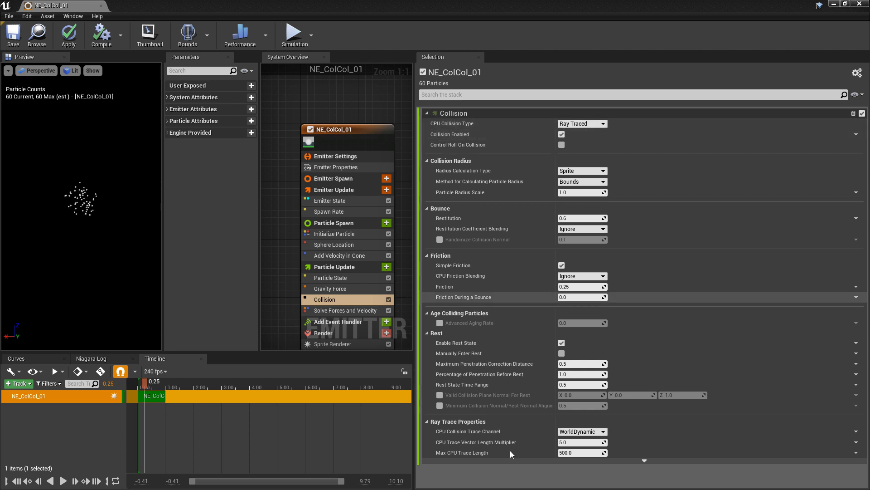
mouse_move(461, 452)
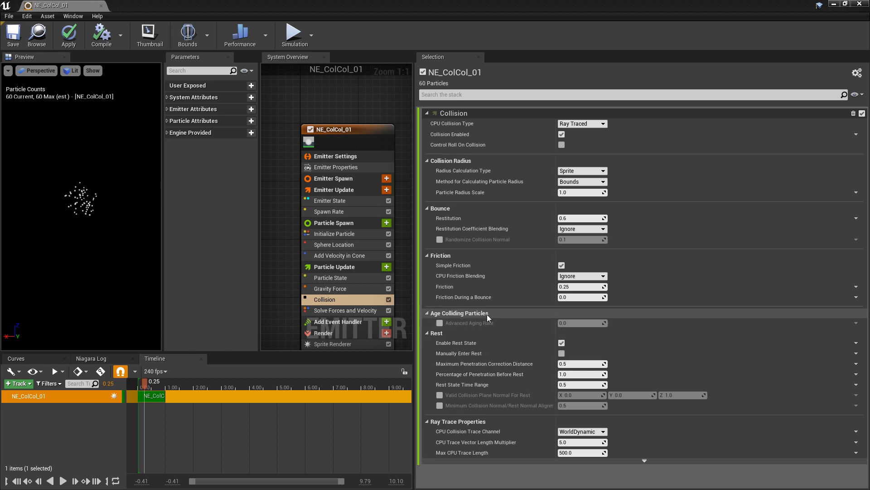
mouse_move(502, 276)
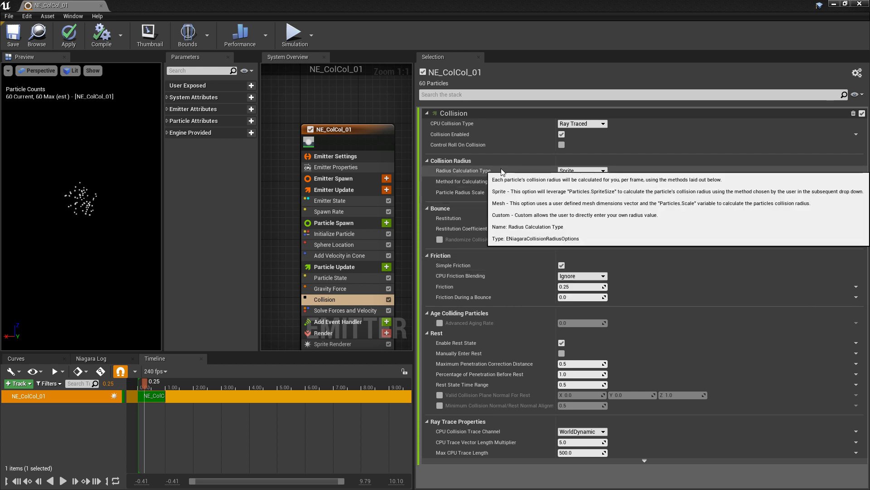
mouse_move(531, 208)
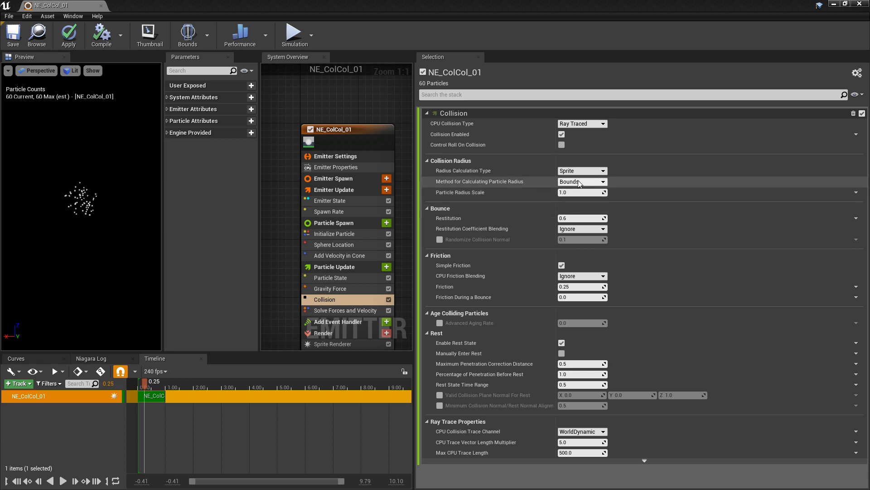
click(581, 170)
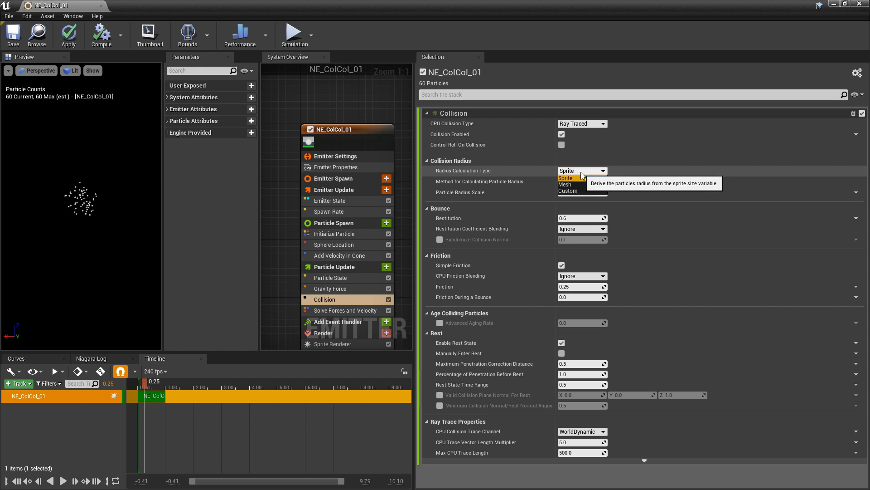
mouse_move(653, 164)
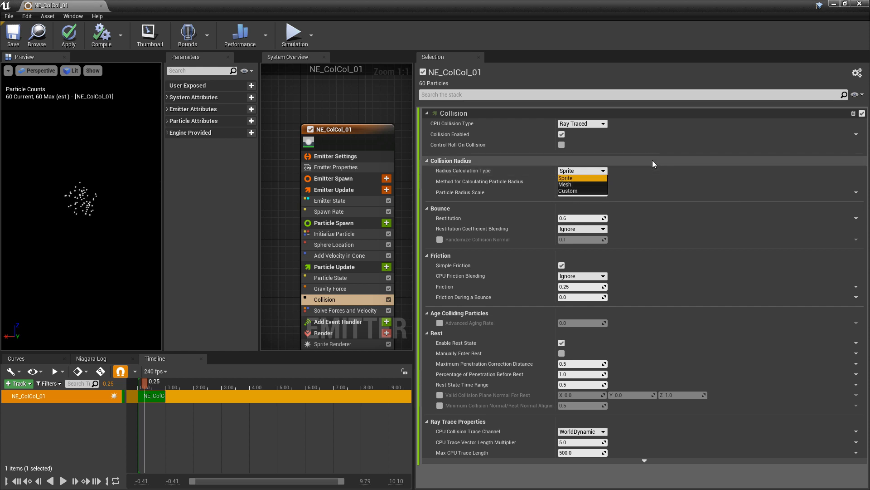
click(566, 178)
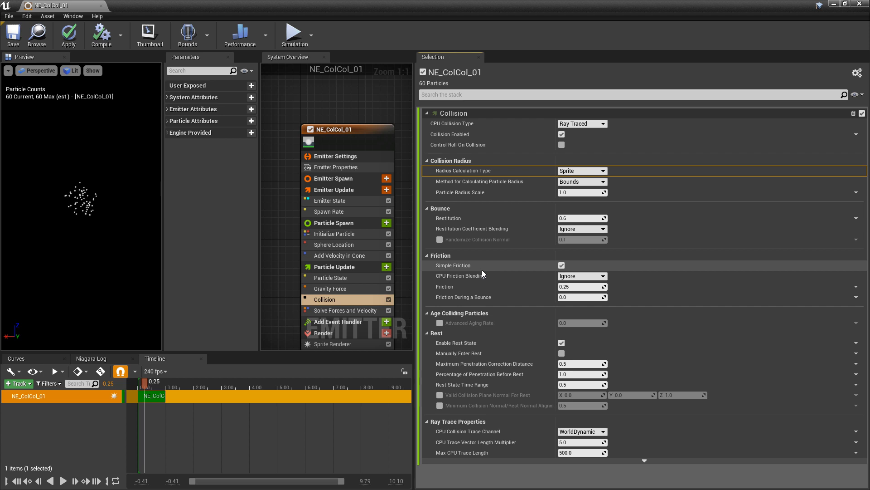
mouse_move(487, 353)
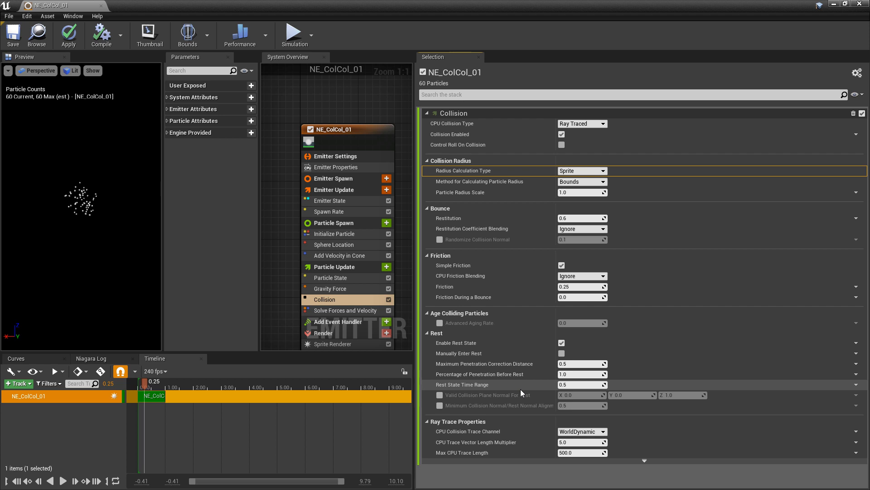
click(581, 123)
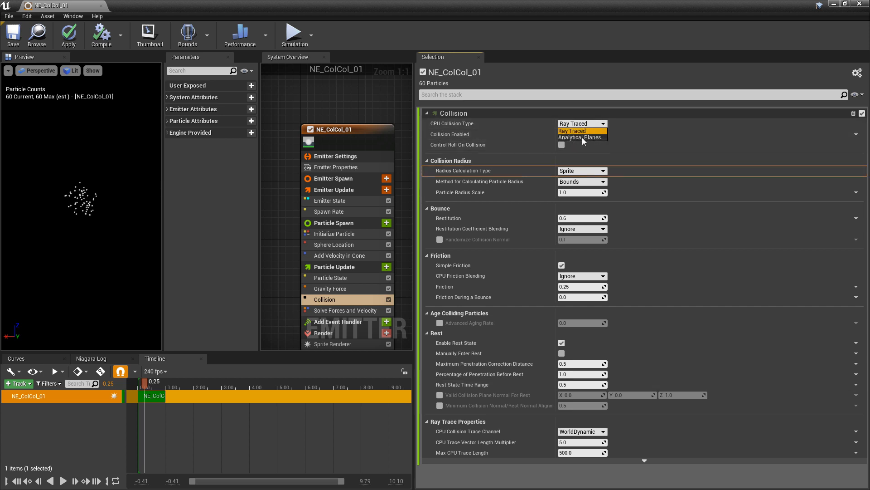
Switch the emitter's CPU Collision Type to Analytical Planes
click(576, 137)
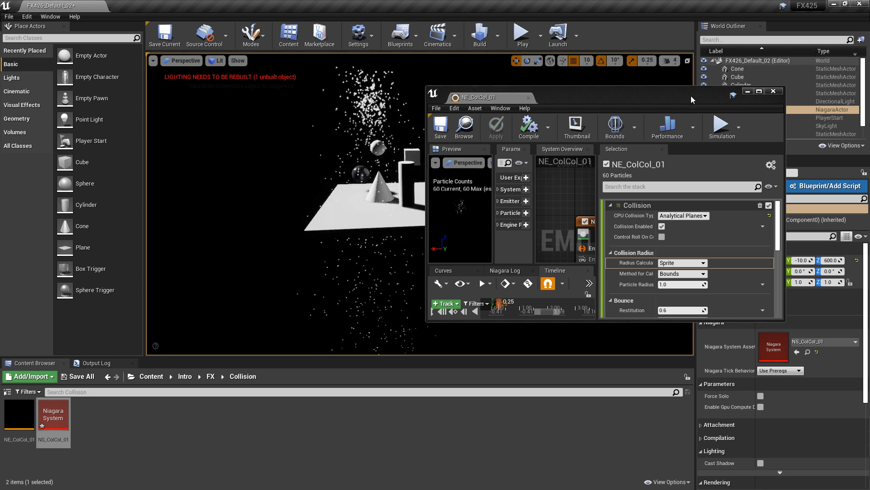
Set Analytical Collision Plane Position 1's Z to 0.0 in the maximized emitter editor
click(760, 91)
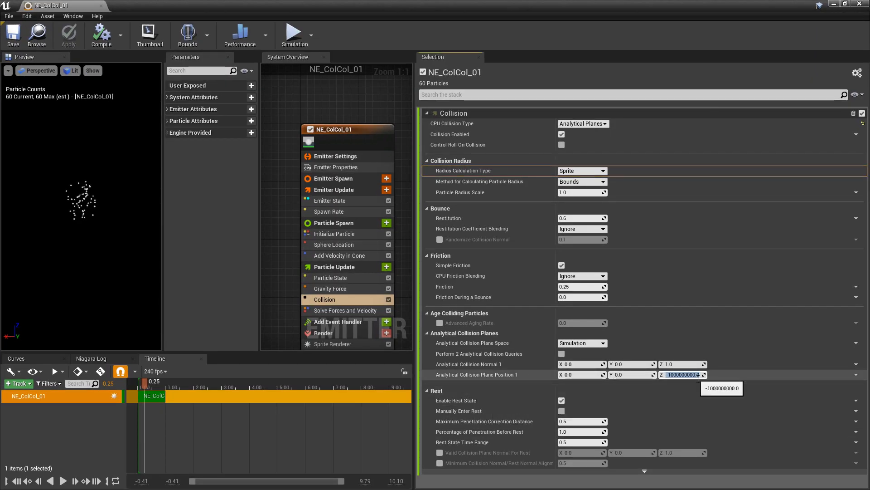
text(0.0)
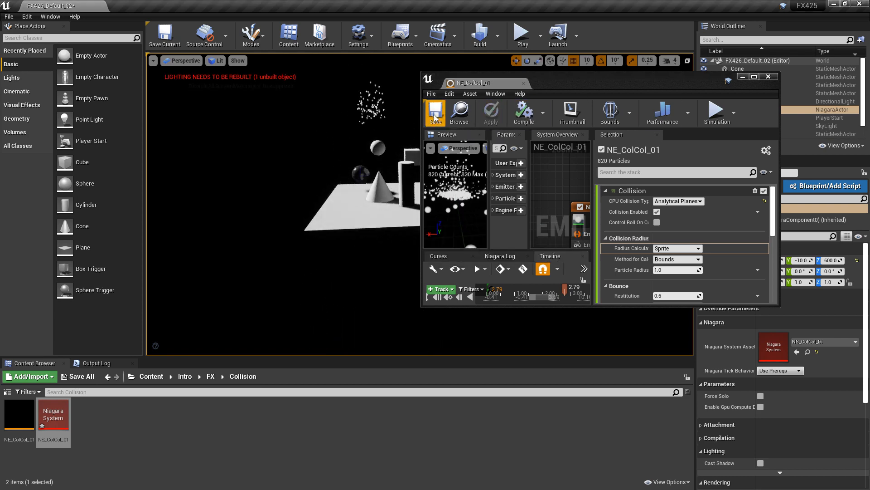
Save NE_ColCol_01 with the ground-level plane and maximize the emitter editor again
click(435, 113)
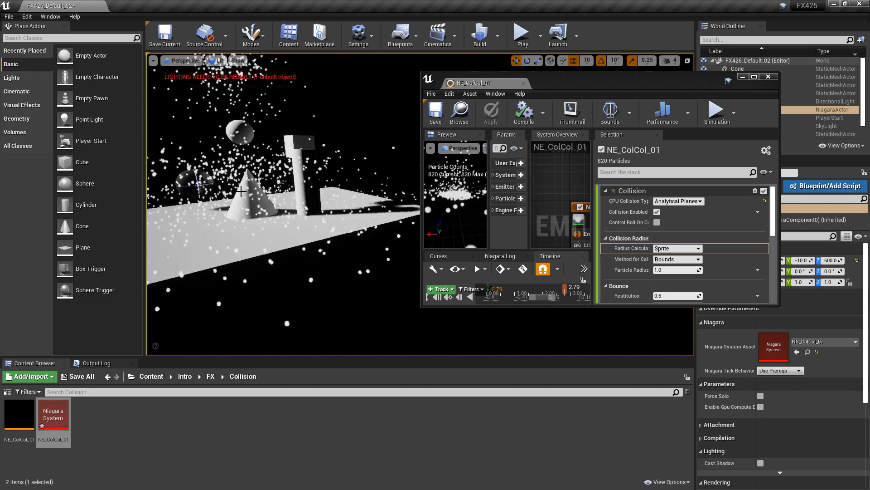
mouse_move(91, 269)
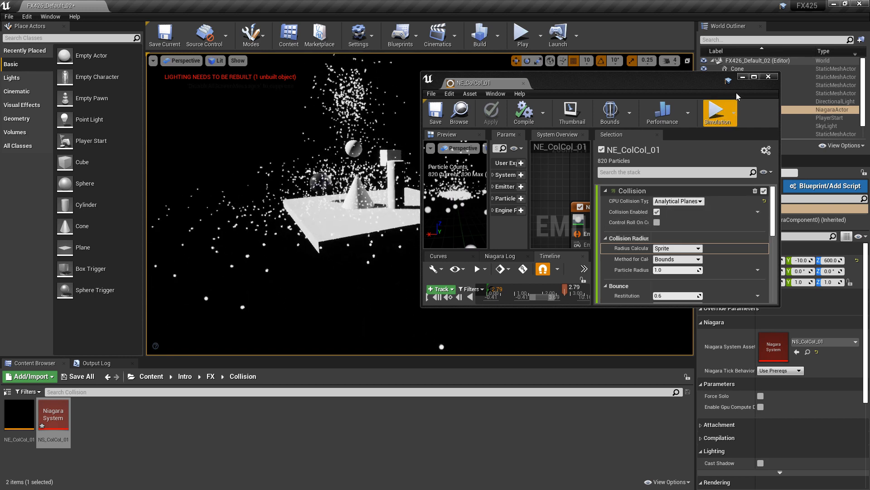
click(762, 76)
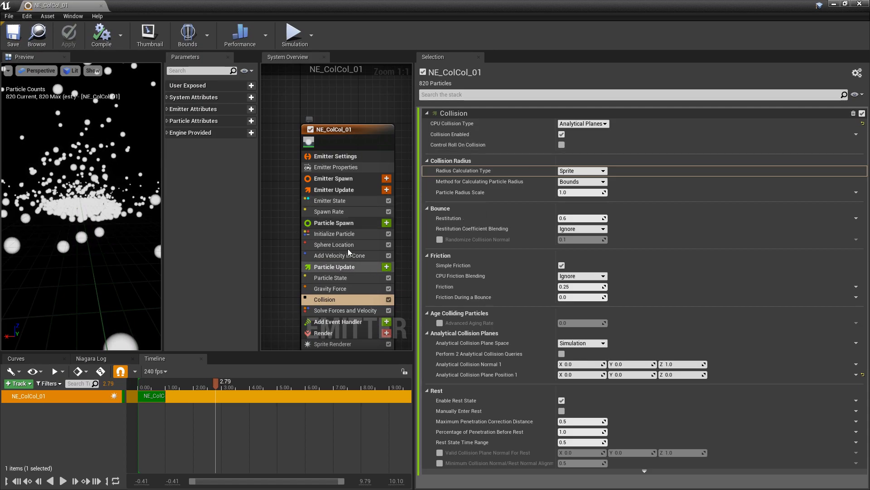
mouse_move(335, 167)
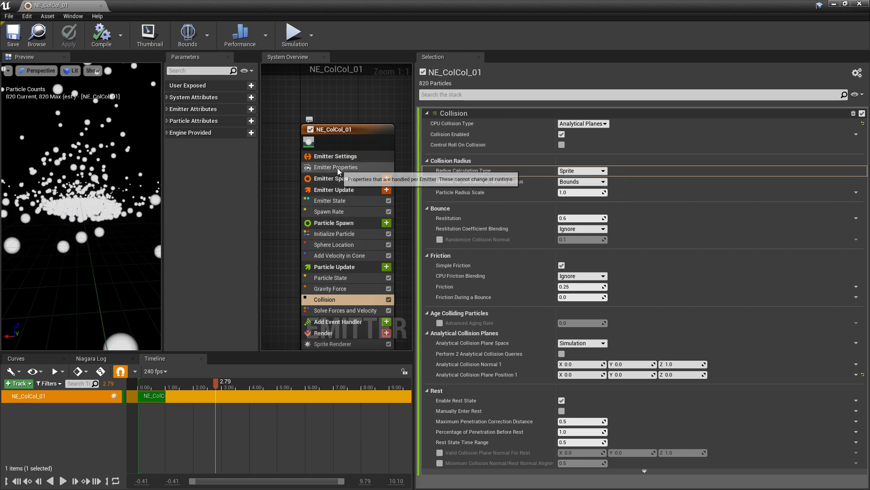
Change the emitter's Sim Target from CPUSim to GPUCompute Sim in Emitter Properties
click(335, 166)
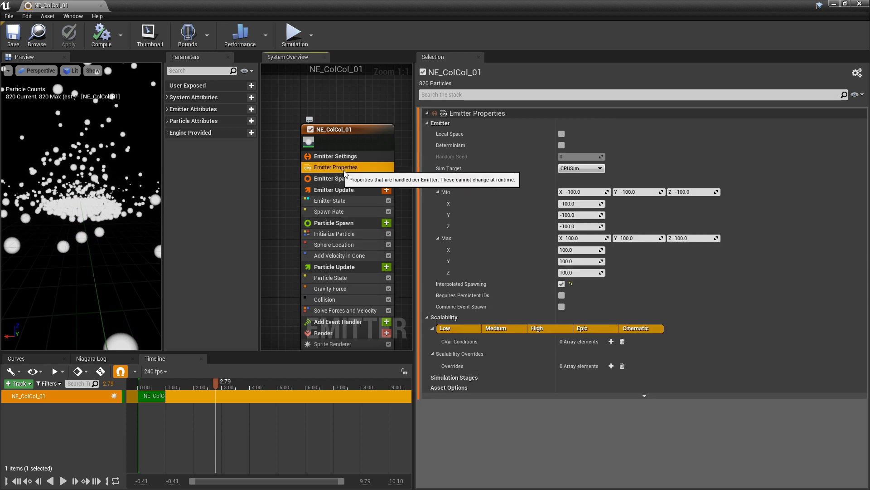
click(580, 168)
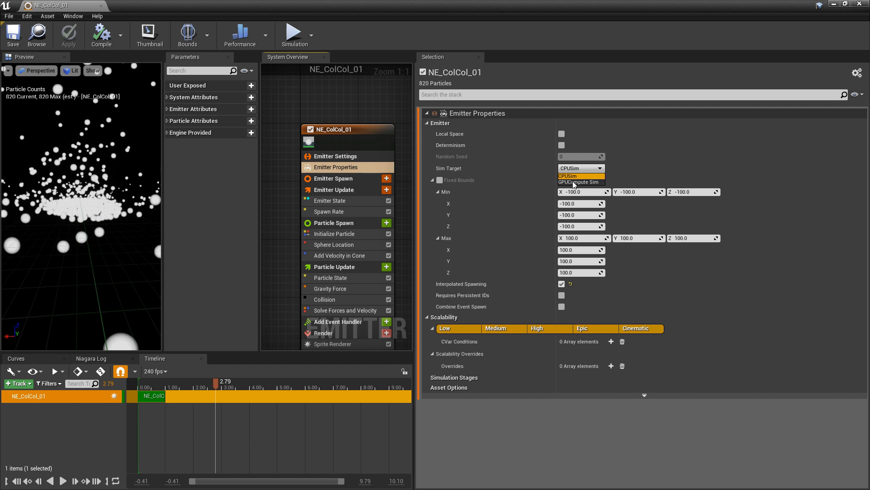
click(582, 182)
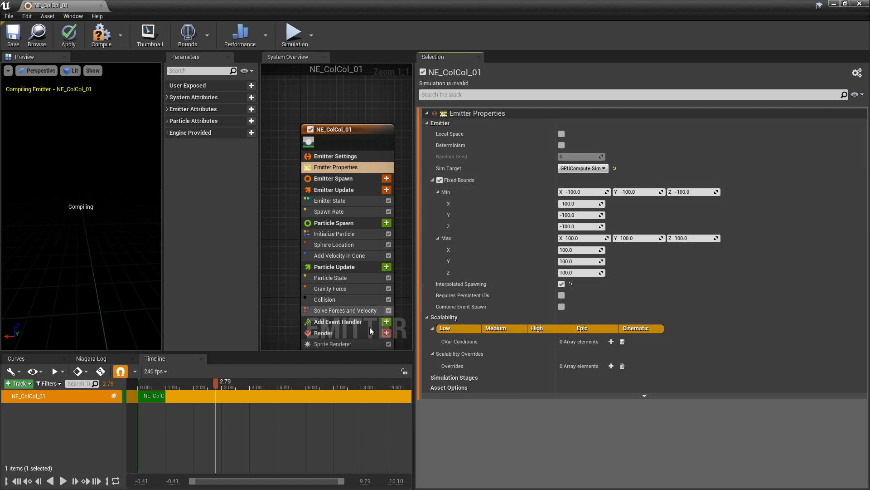
Set the Collision module's GPU Collision Type to GPU Depth Buffer
click(324, 299)
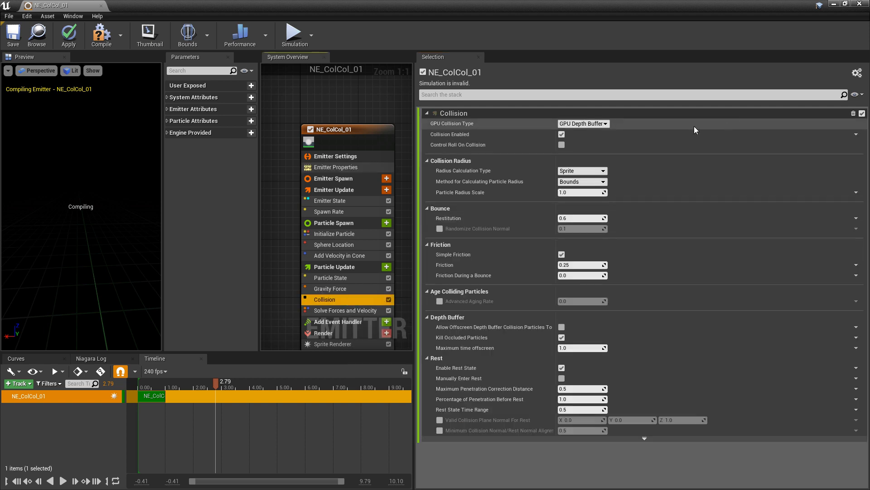
click(583, 124)
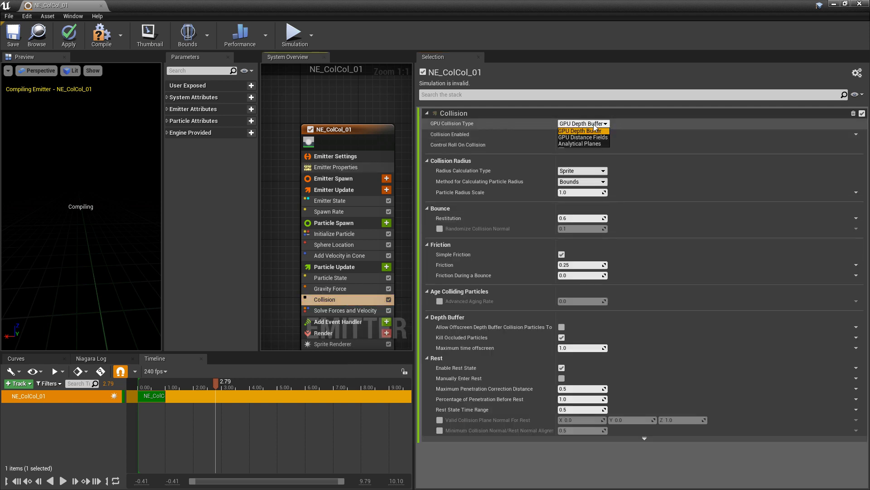
click(576, 131)
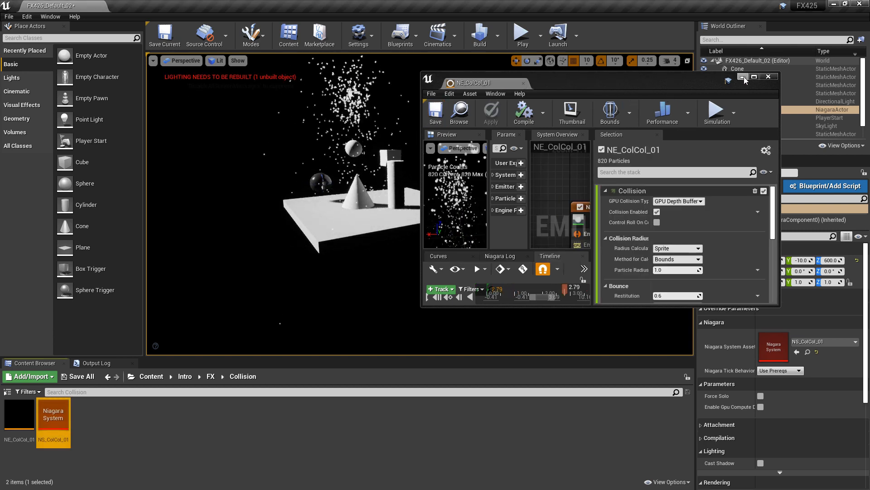
Minimize the Niagara editor to watch particles land on the level's shapes
click(768, 77)
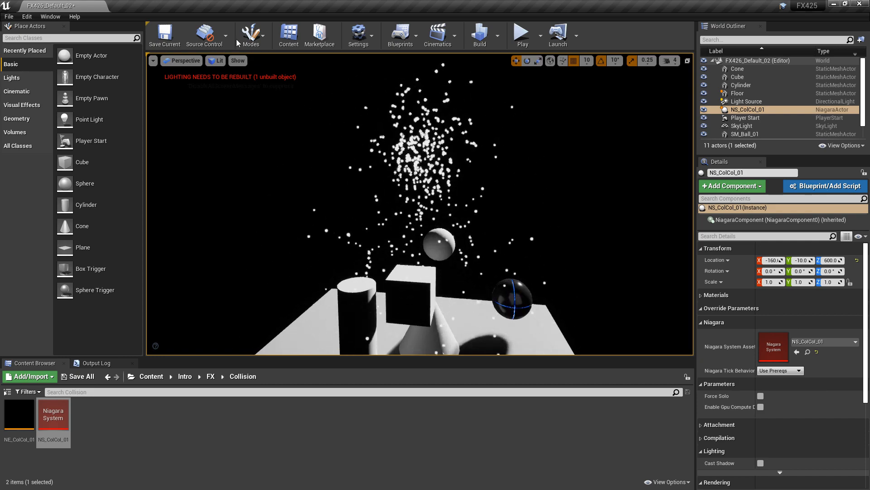
Switch the level viewport to Buffer Visualization > Overview via the View Mode menu
click(216, 60)
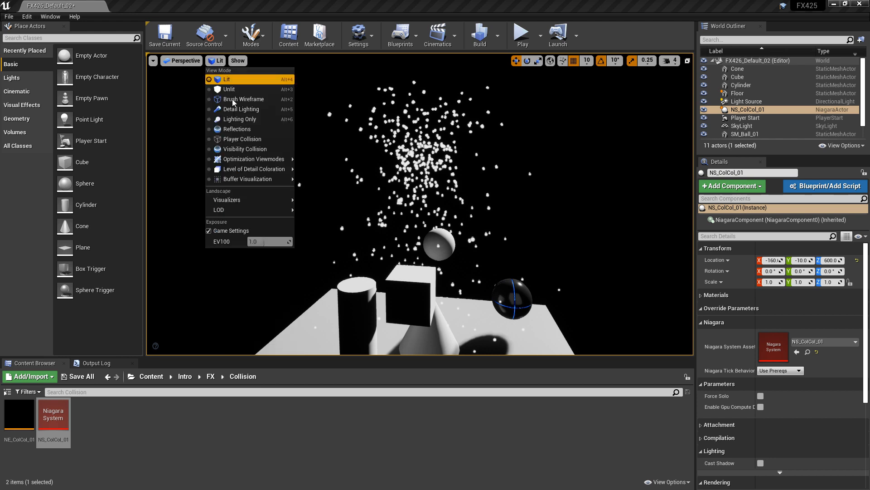
mouse_move(247, 178)
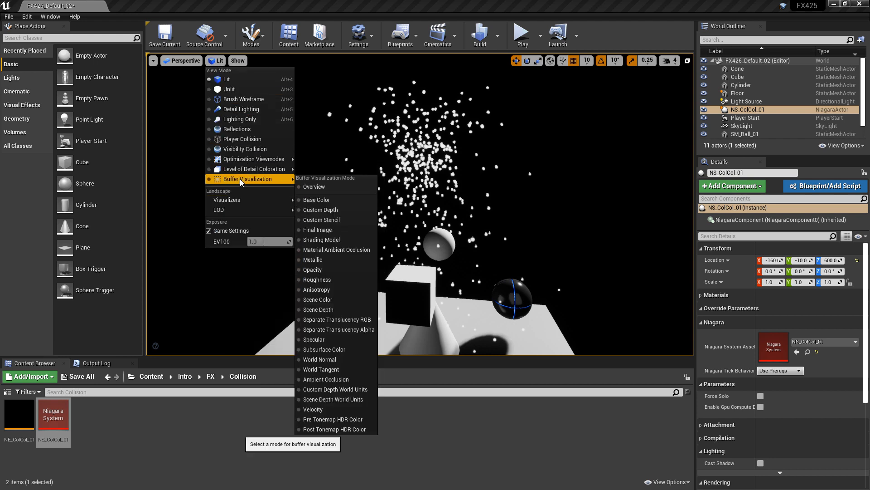
mouse_move(327, 186)
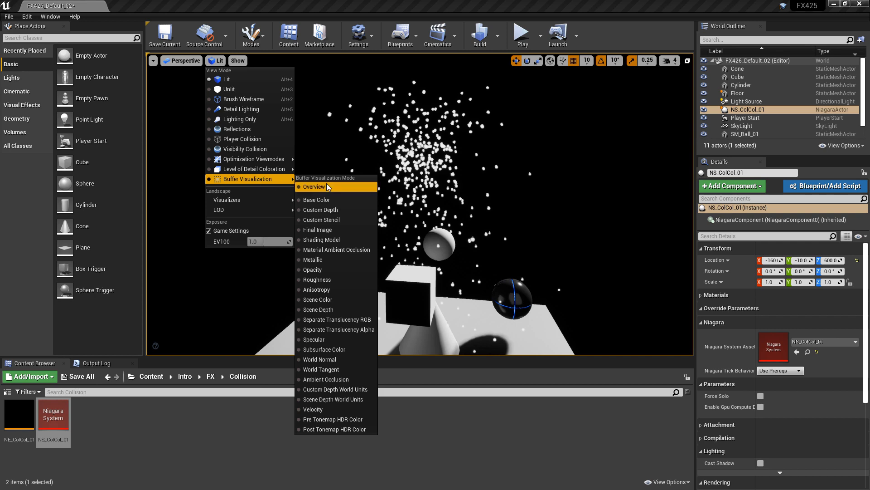
click(314, 187)
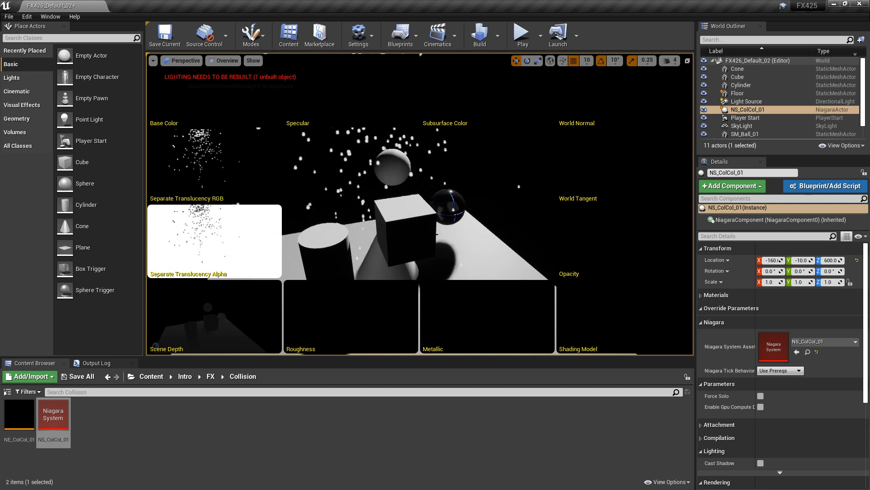
click(226, 60)
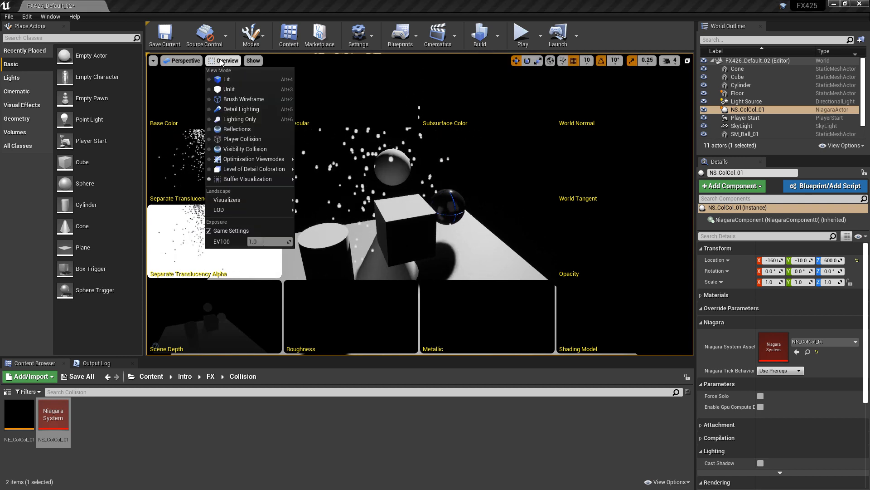
Return the viewport to Lit and keep GPU Depth Buffer as the emitter's collision type
click(227, 79)
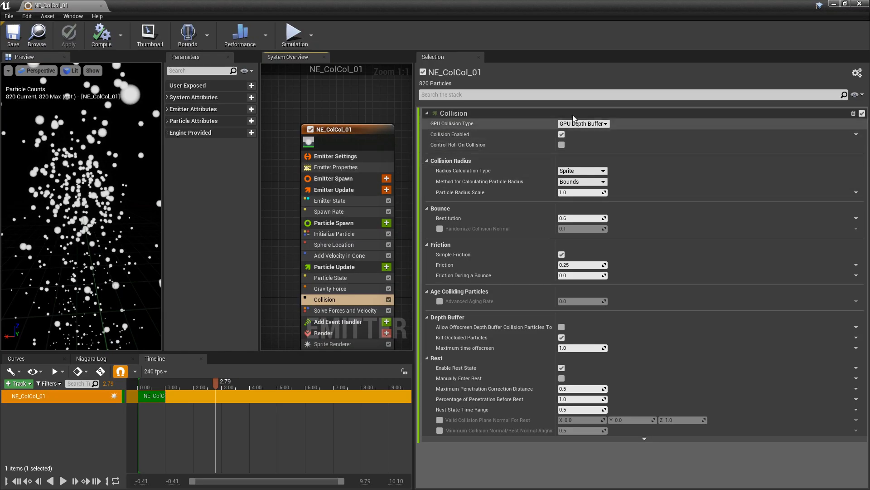
click(582, 123)
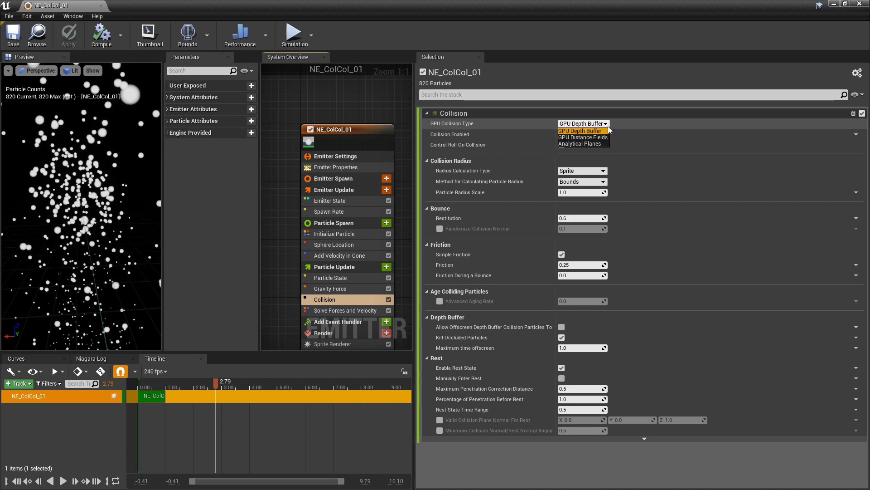
click(580, 130)
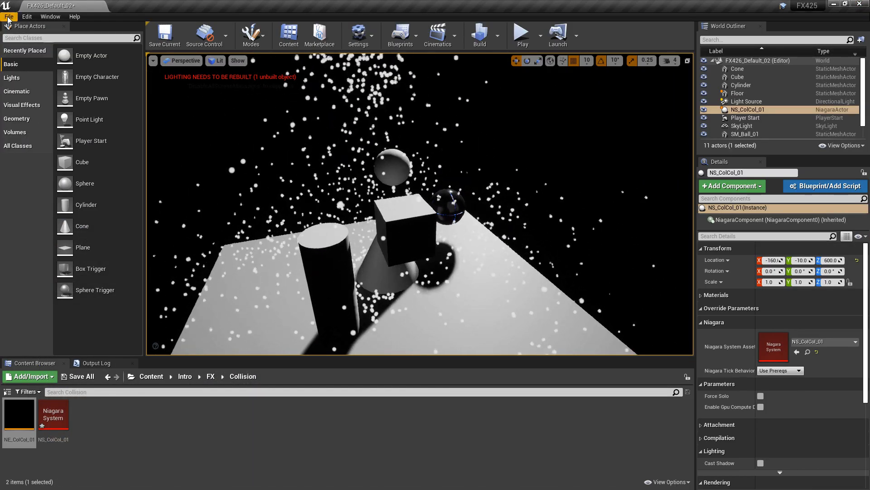
click(26, 16)
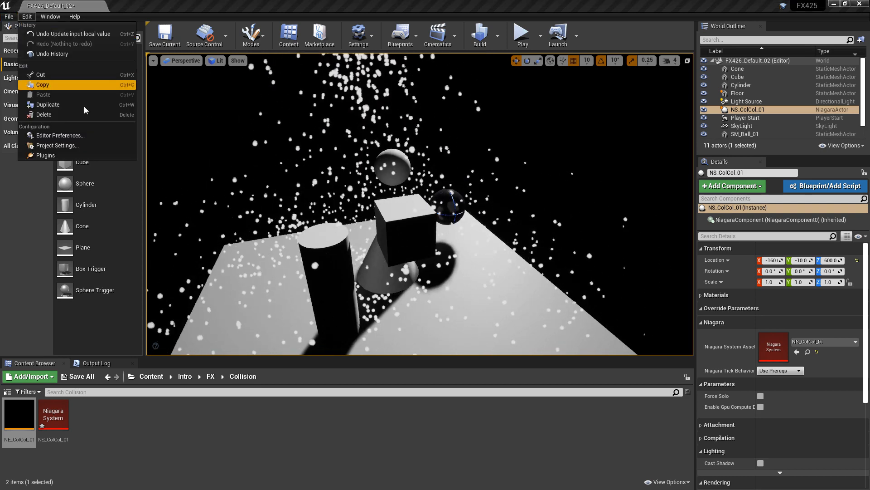
click(57, 145)
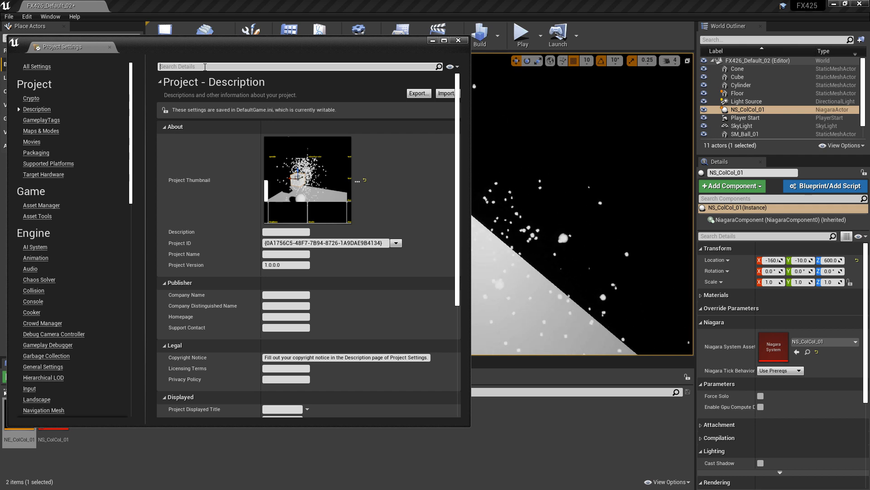
text(distance fiel)
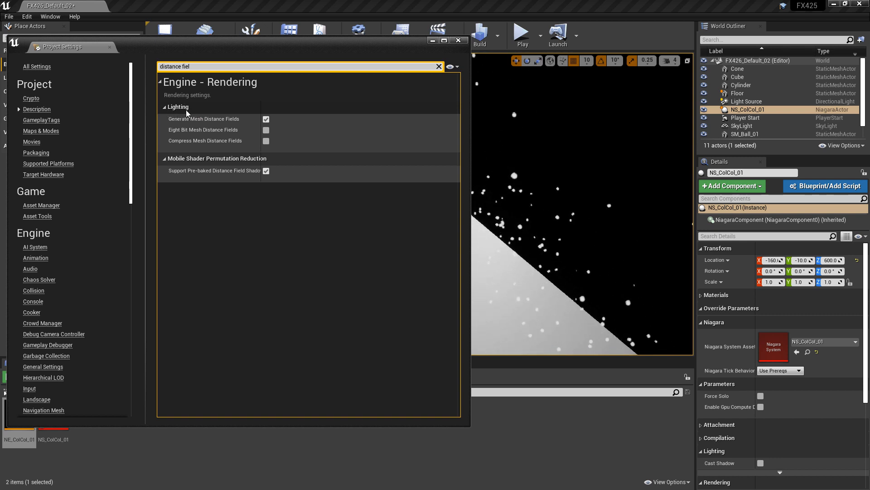
mouse_move(204, 119)
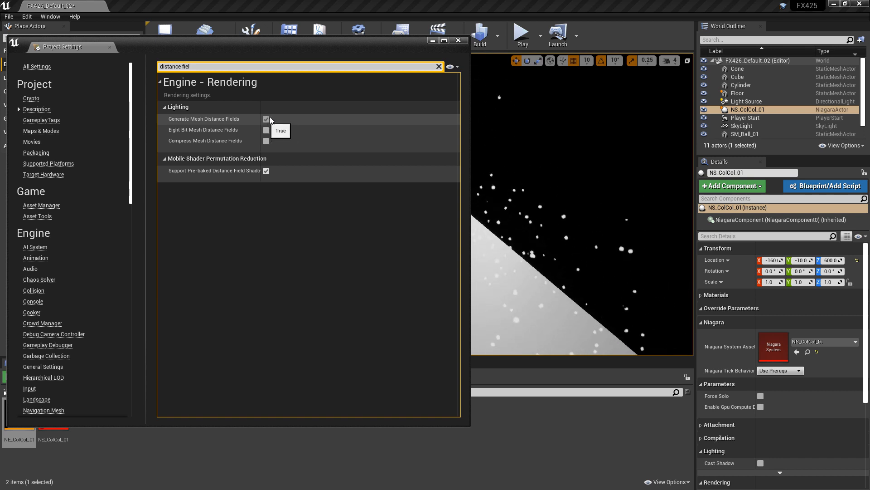
click(266, 118)
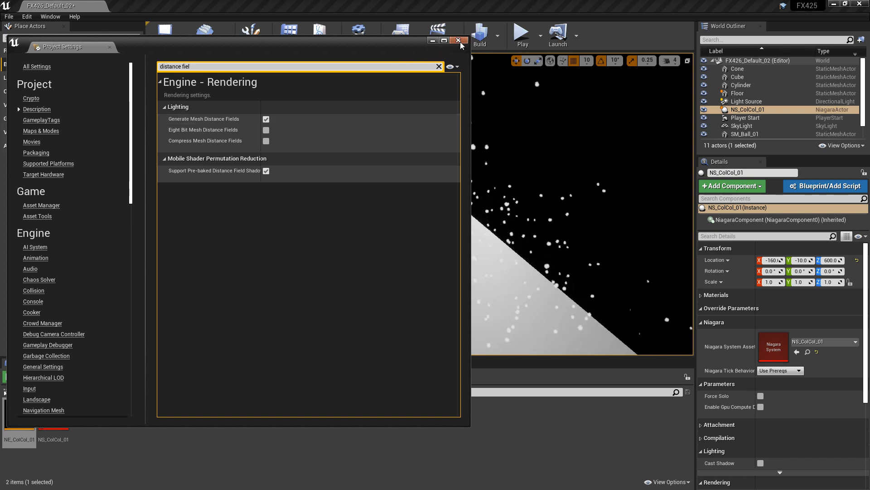
click(457, 39)
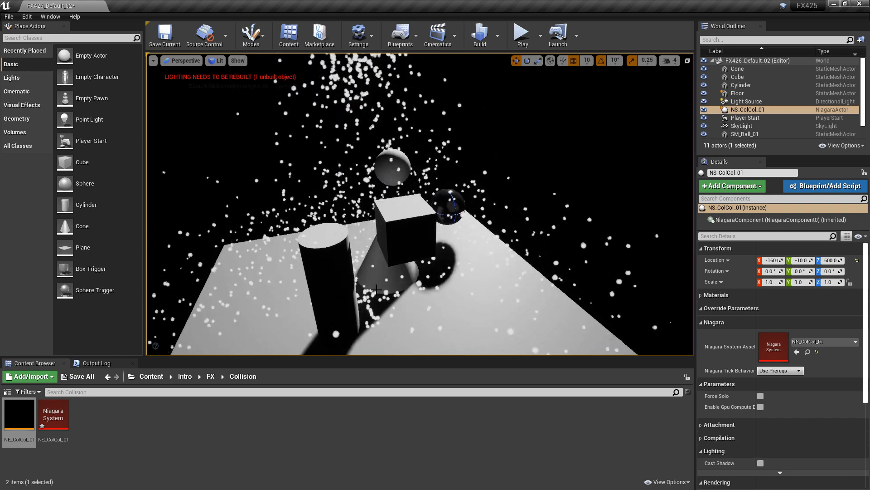
Enable Show > Visualize > Global DistanceField in the level viewport
click(238, 61)
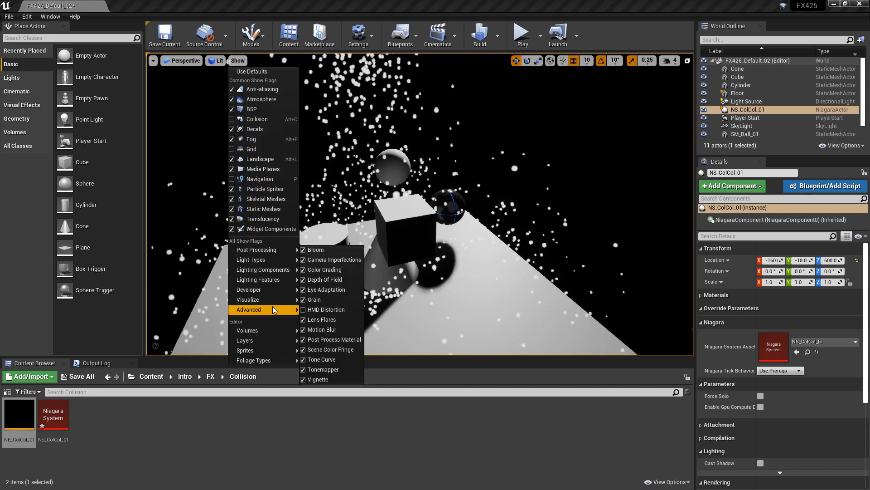
click(249, 300)
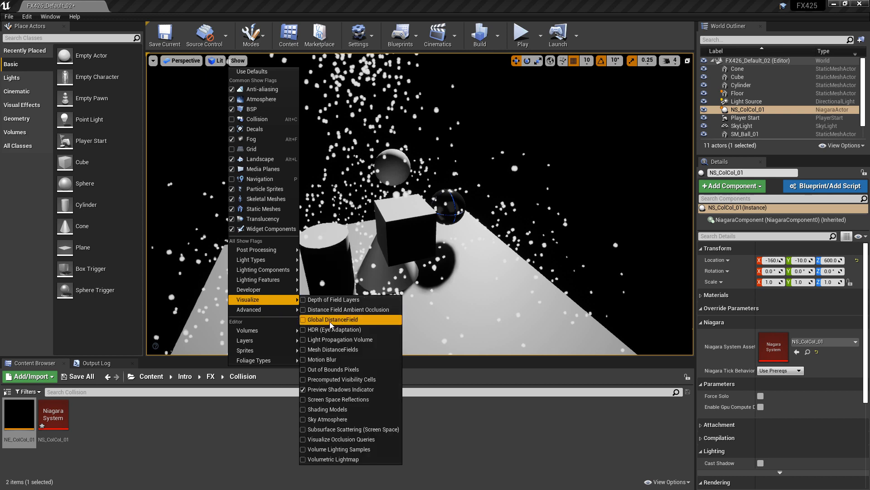
click(332, 319)
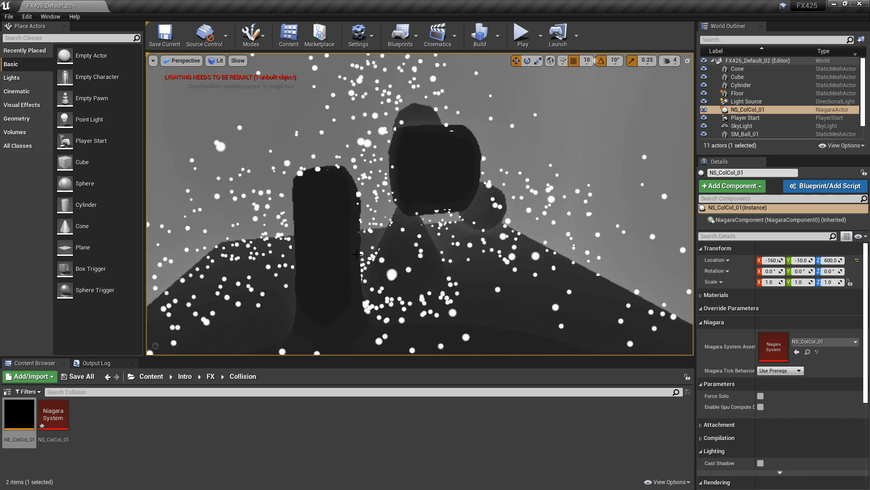
Lower the Cylinder to Z 180 and set NE_ColCol_01 to GPU Distance Fields collision
click(320, 250)
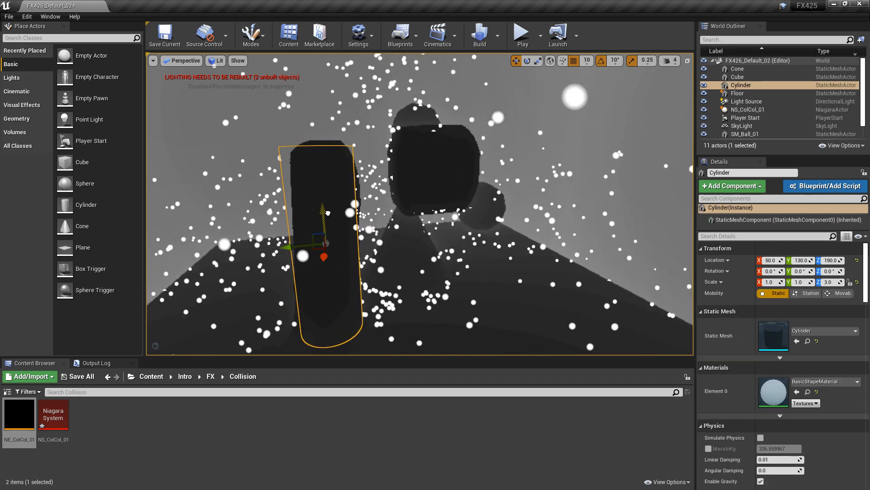
drag(327, 212, 319, 154)
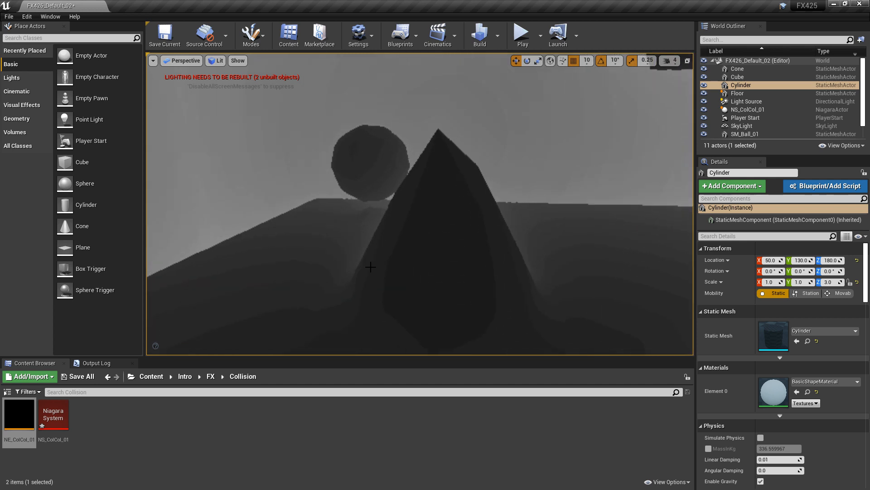
mouse_move(447, 260)
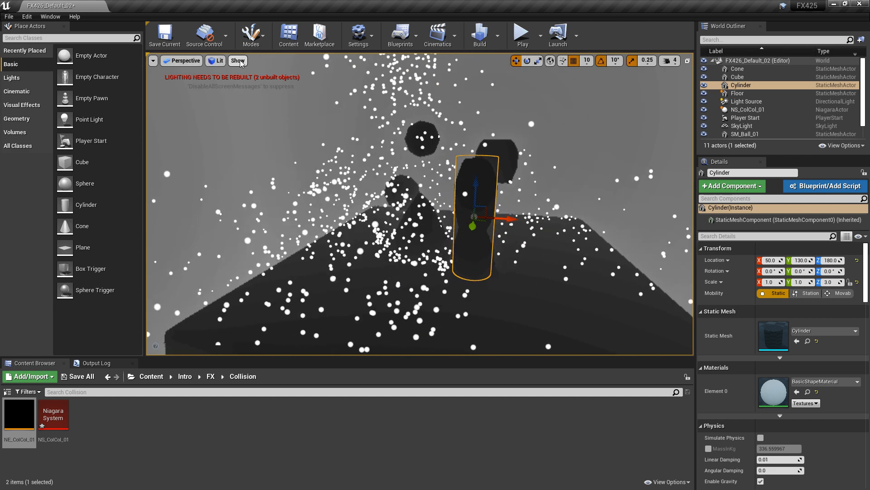
click(238, 61)
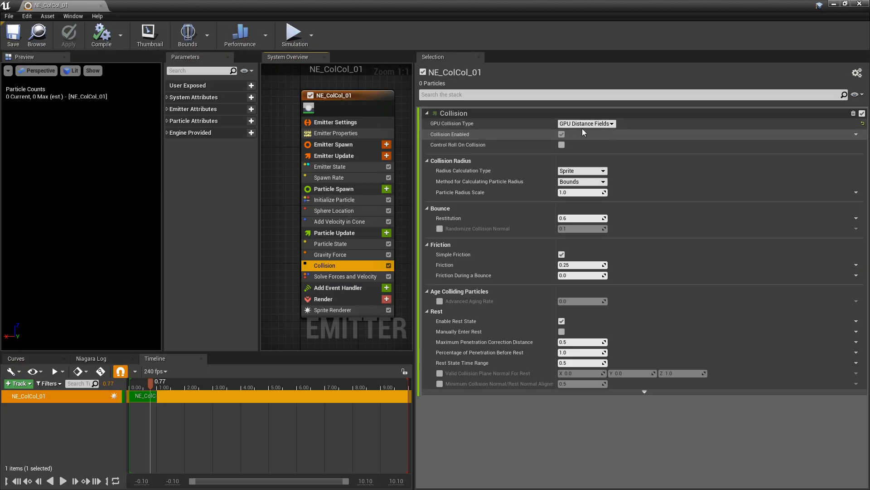
Review the GPU Collision Type options, then show NE_ColCol_01's emitter properties (CPUSim target)
click(586, 123)
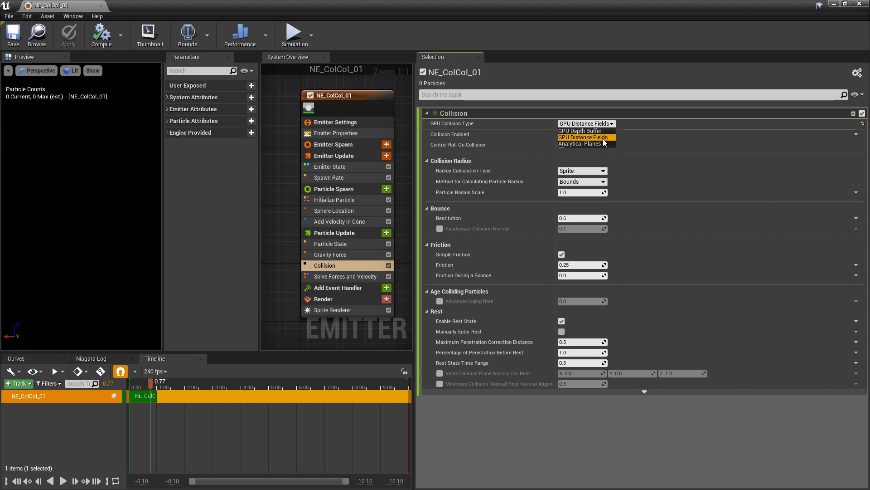
mouse_move(341, 136)
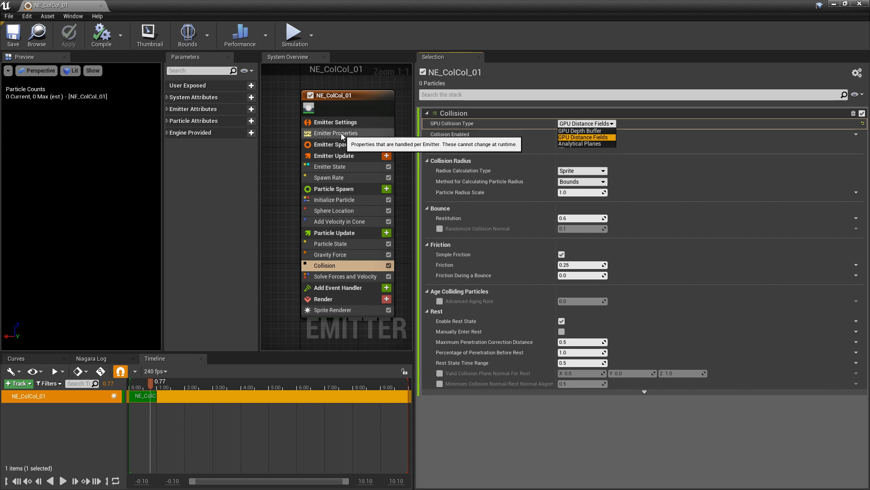
click(335, 132)
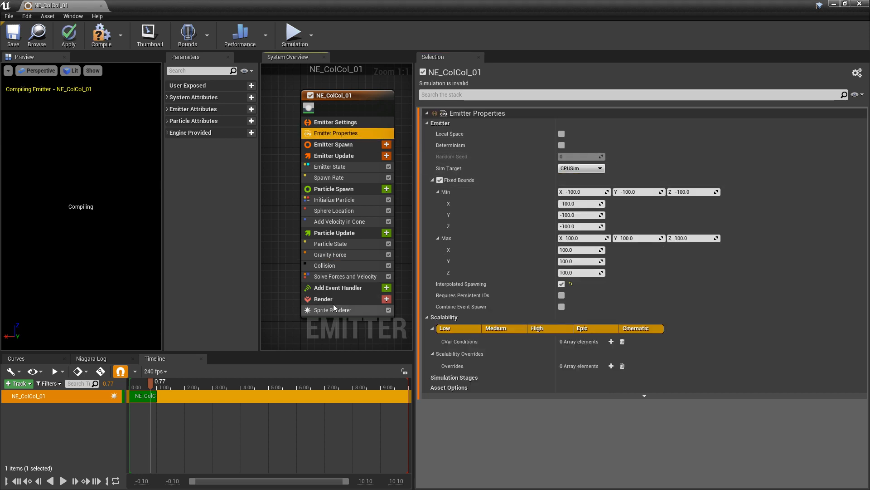